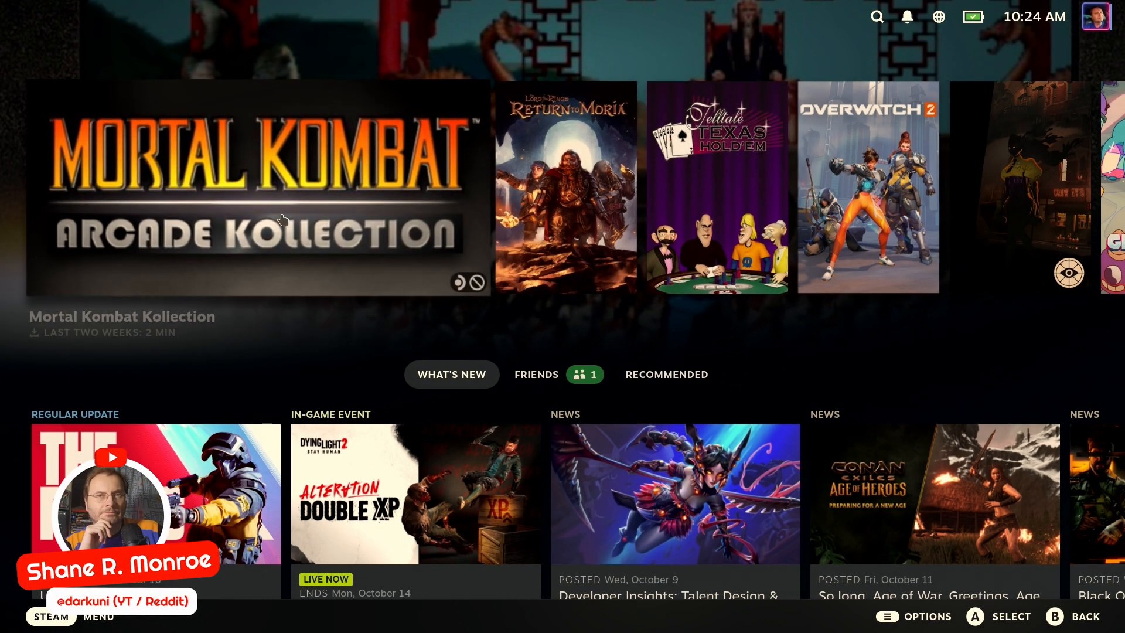
# Install Mortal Kombat Kollection from Home, accepting the unsupported compatibility warning
pyautogui.click(257, 186)
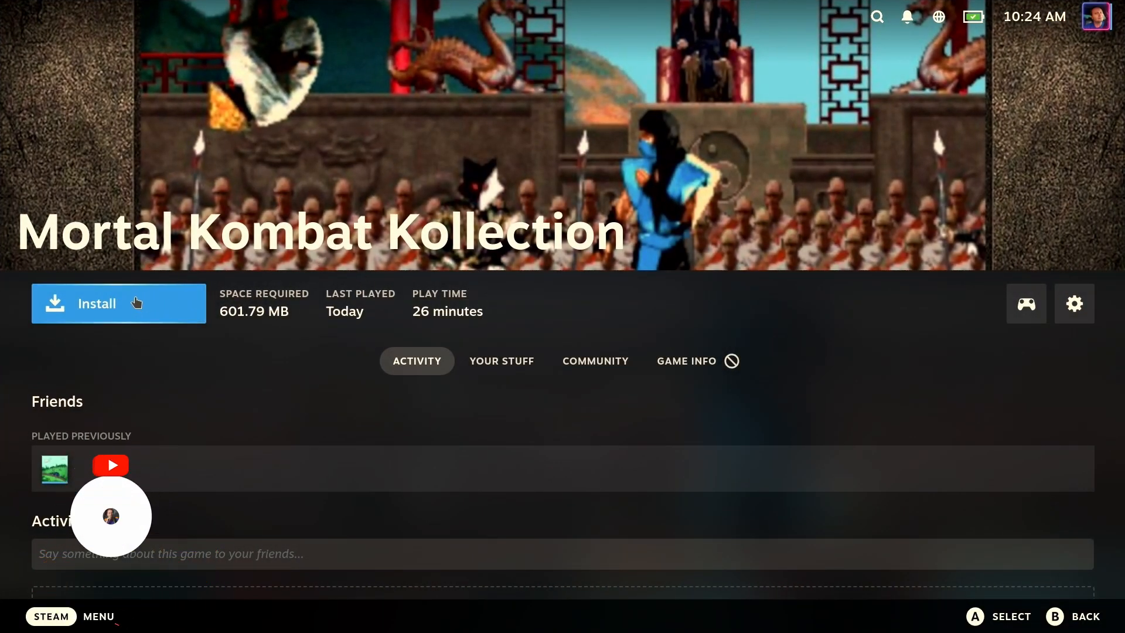
pyautogui.click(118, 303)
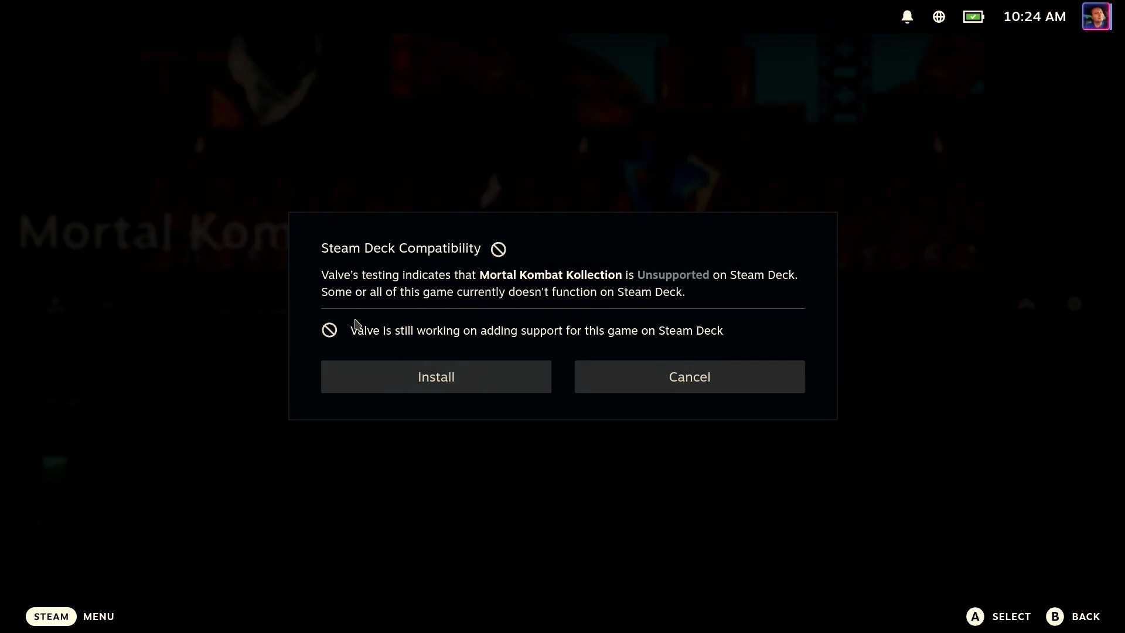
pyautogui.click(434, 376)
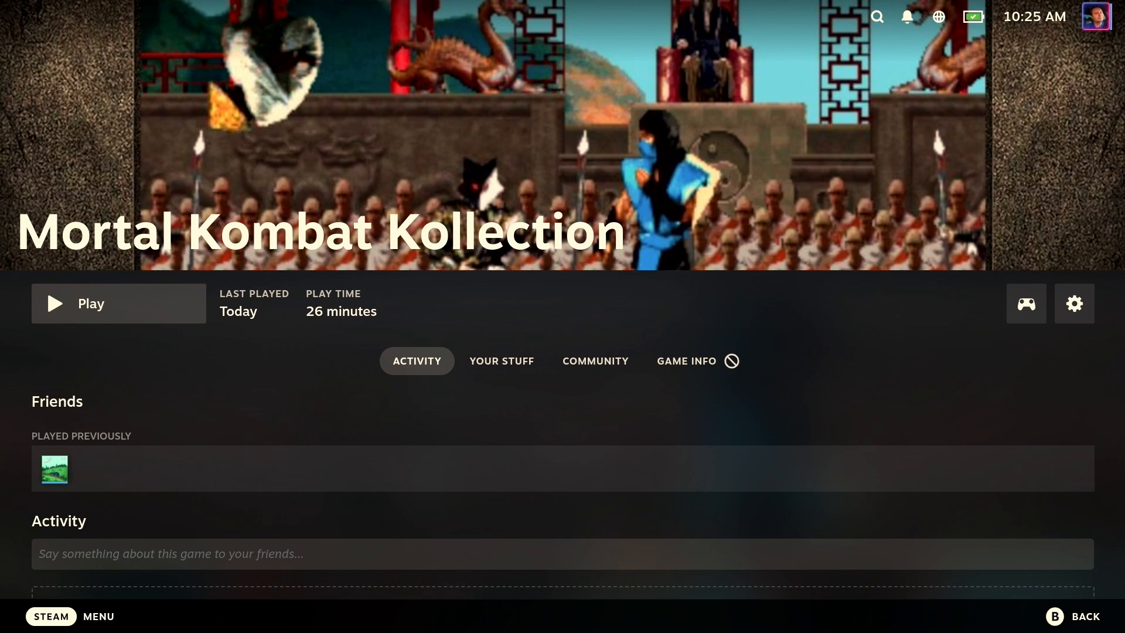
pyautogui.moveTo(517, 490)
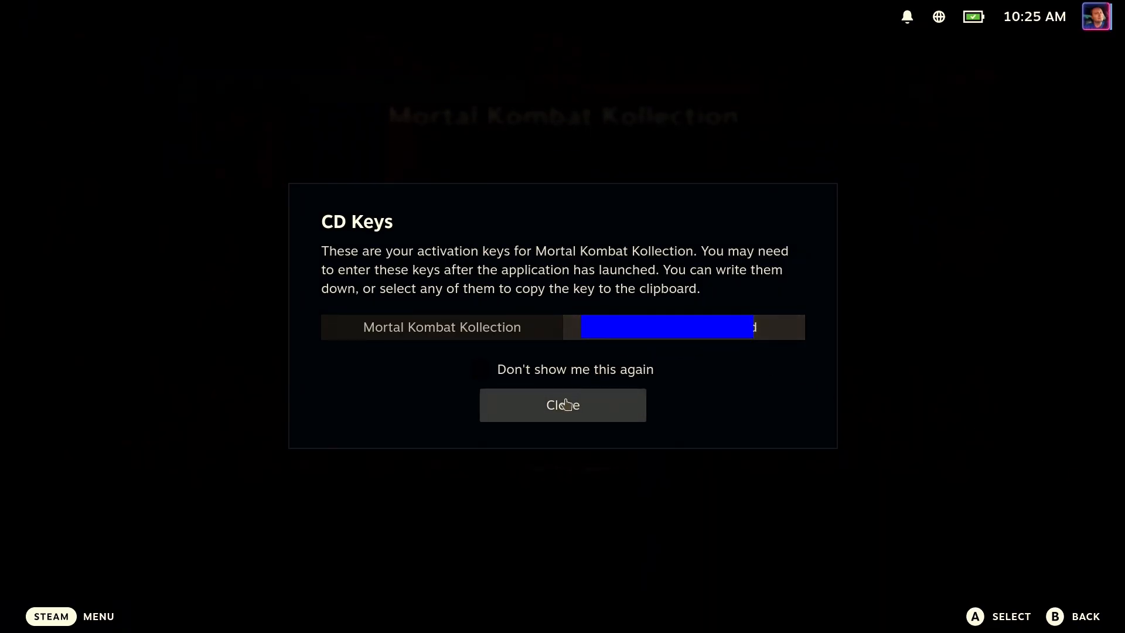
# Dismiss the CD Keys notice so the game's install script runs
pyautogui.click(561, 404)
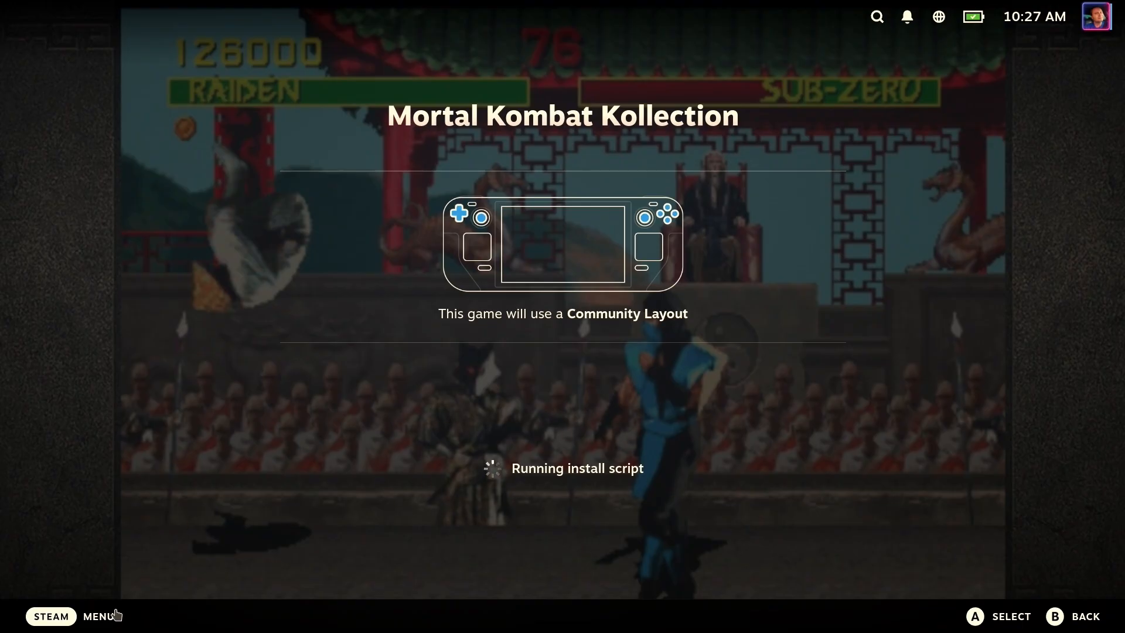
# Restart the Steam Deck via the Steam menu's Power > Restart and confirm
pyautogui.click(51, 615)
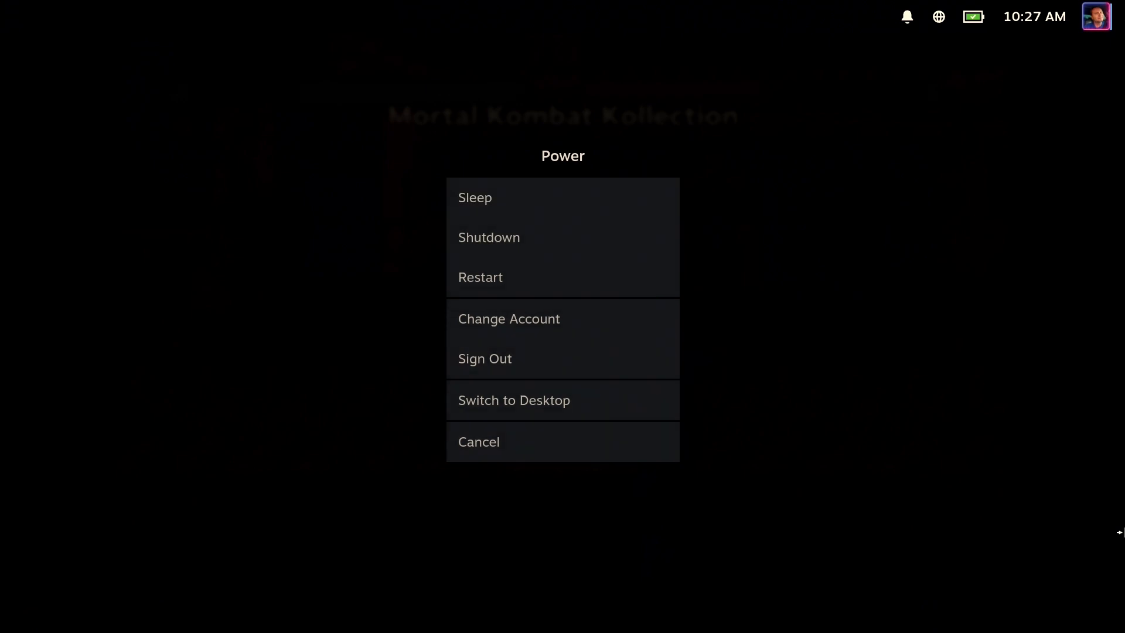
pyautogui.click(481, 277)
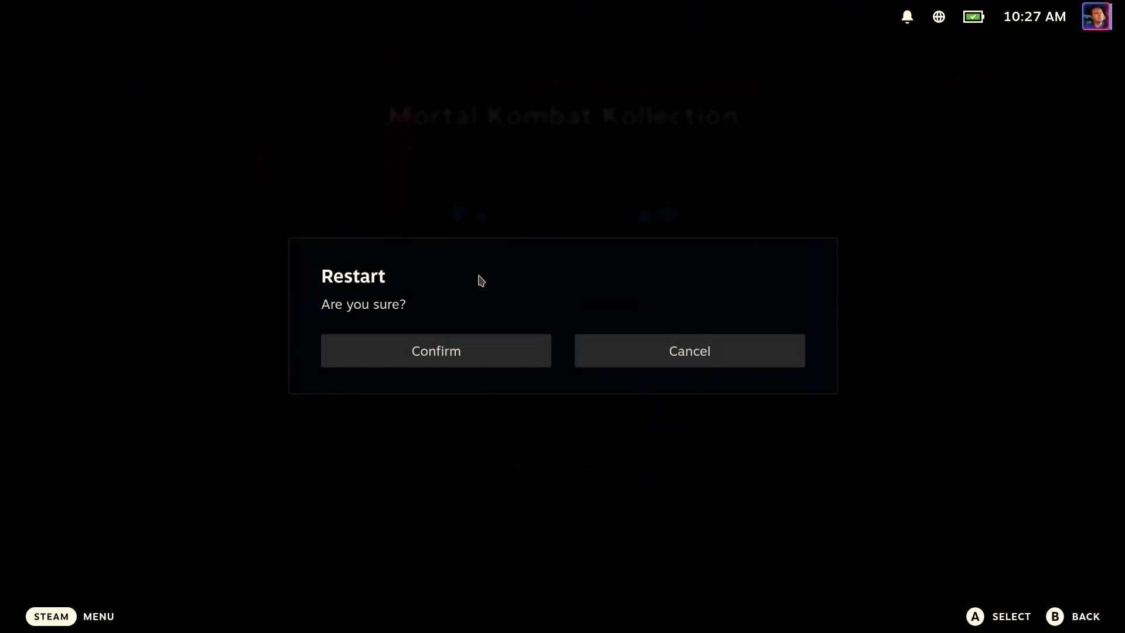
pyautogui.click(435, 350)
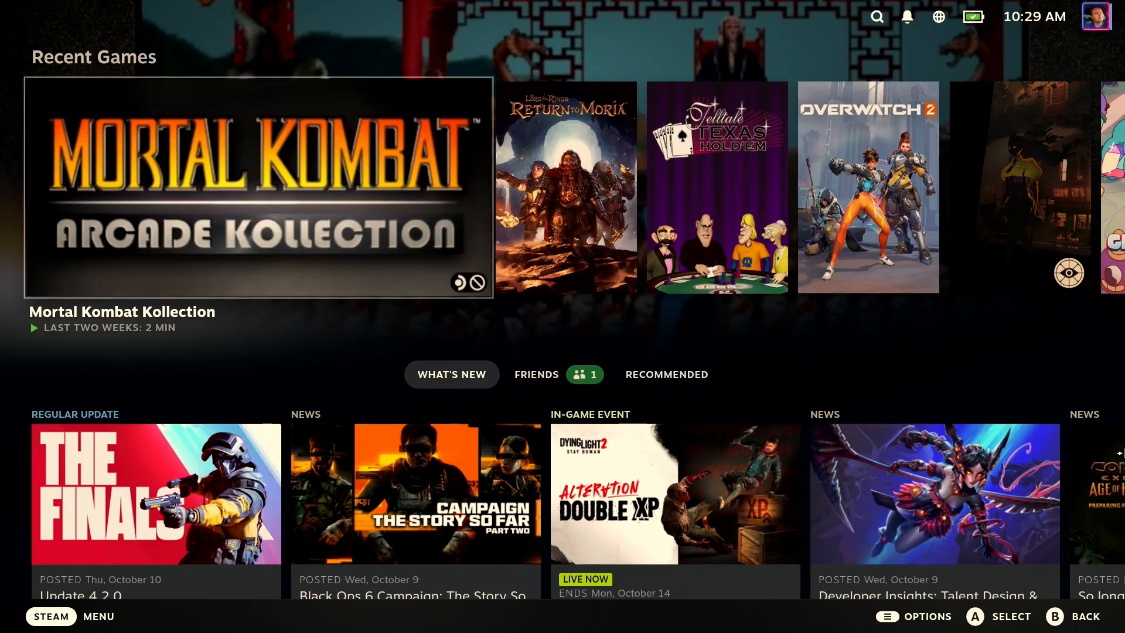
# Launch Mortal Kombat Kollection again and dismiss its CD key notice
pyautogui.click(258, 186)
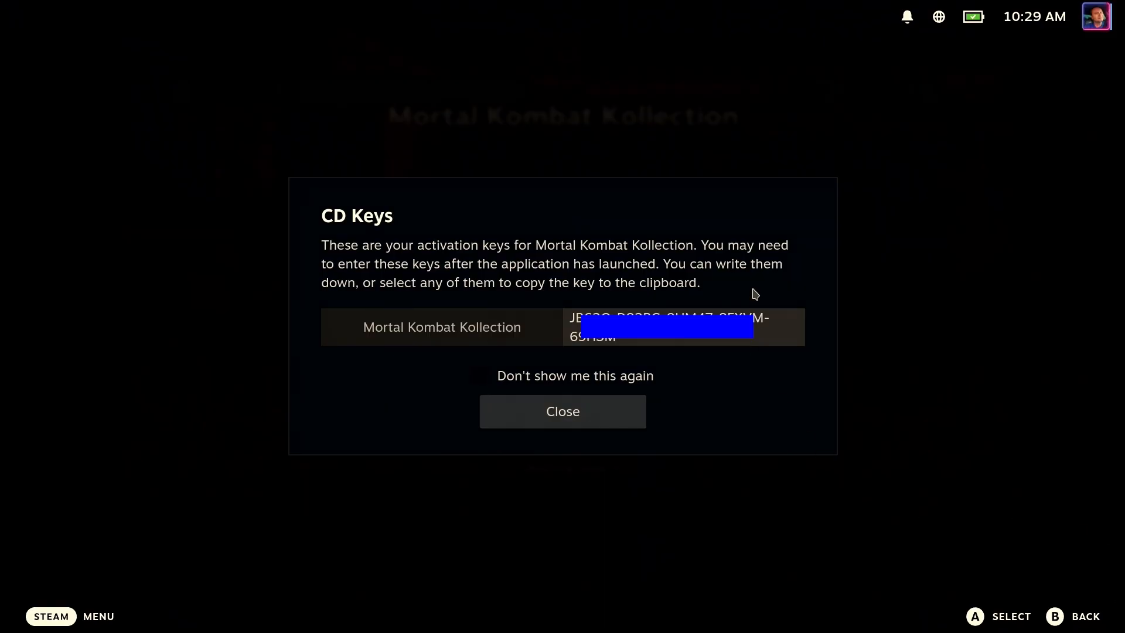
pyautogui.click(561, 412)
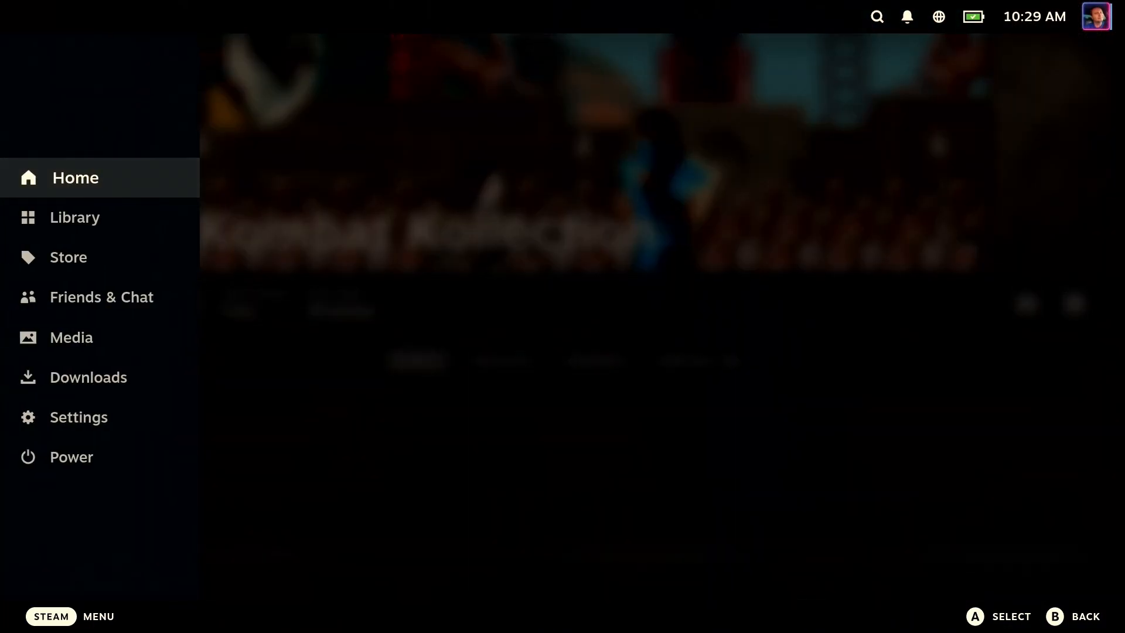
# Switch to Desktop Mode from the Power menu and start the web browser
pyautogui.click(71, 456)
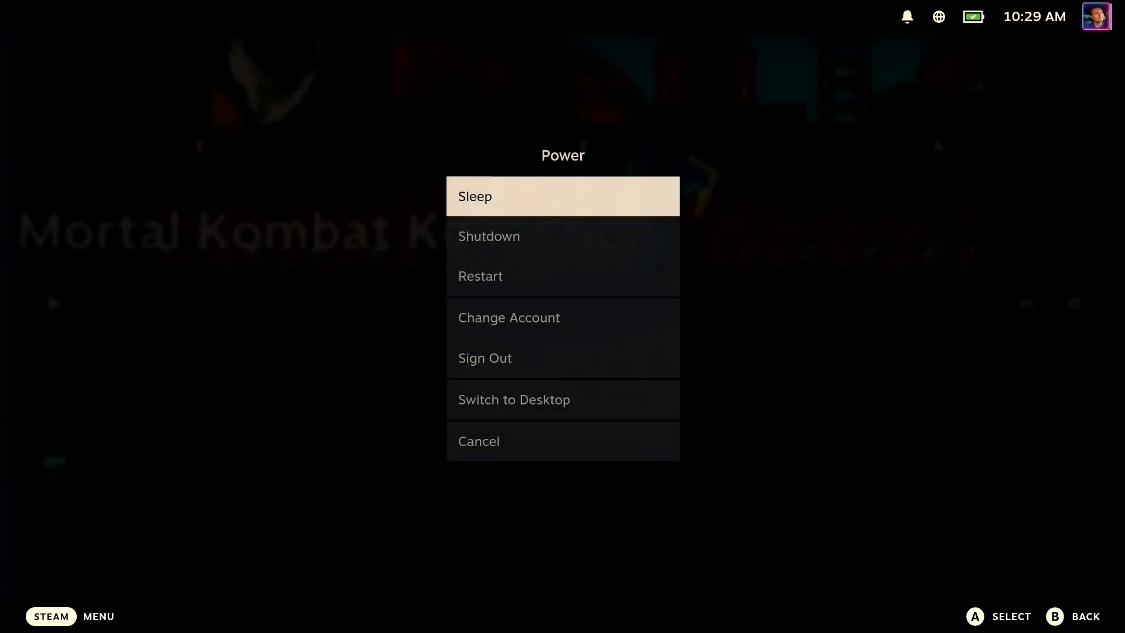
pyautogui.click(514, 400)
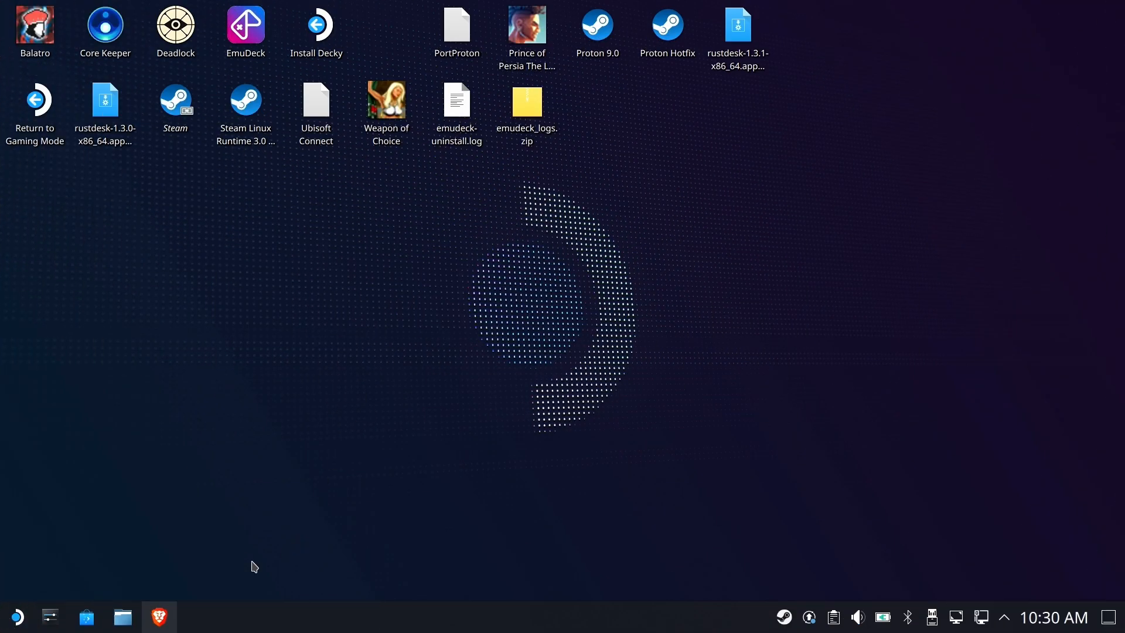
pyautogui.click(158, 617)
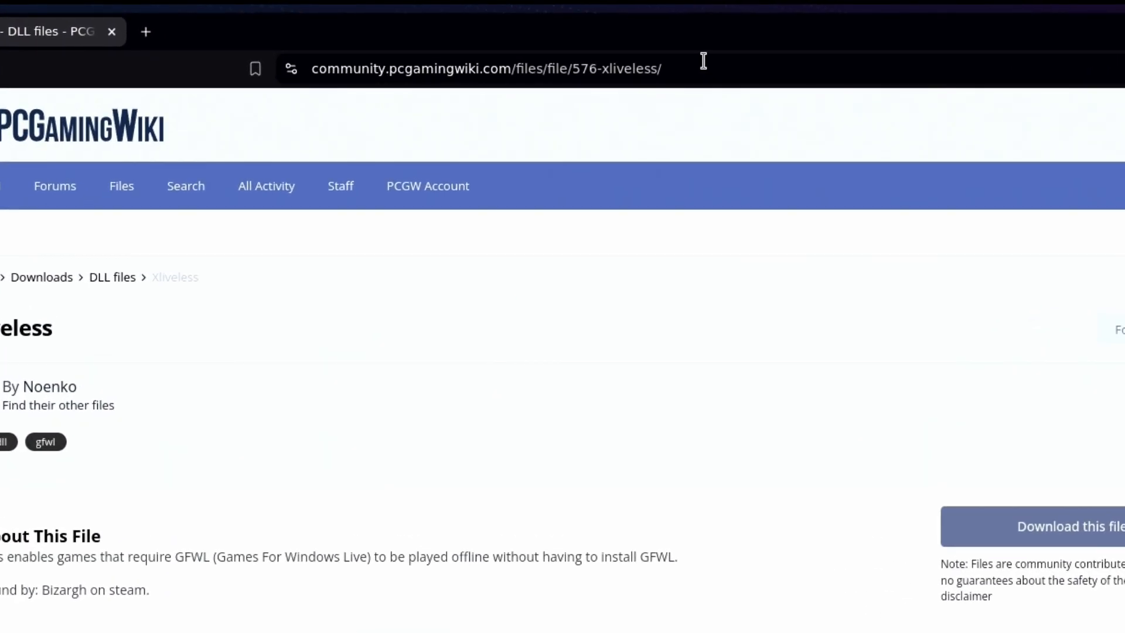
# Download Xliveless.zip from the PCGamingWiki page, agreeing to the terms
pyautogui.click(486, 68)
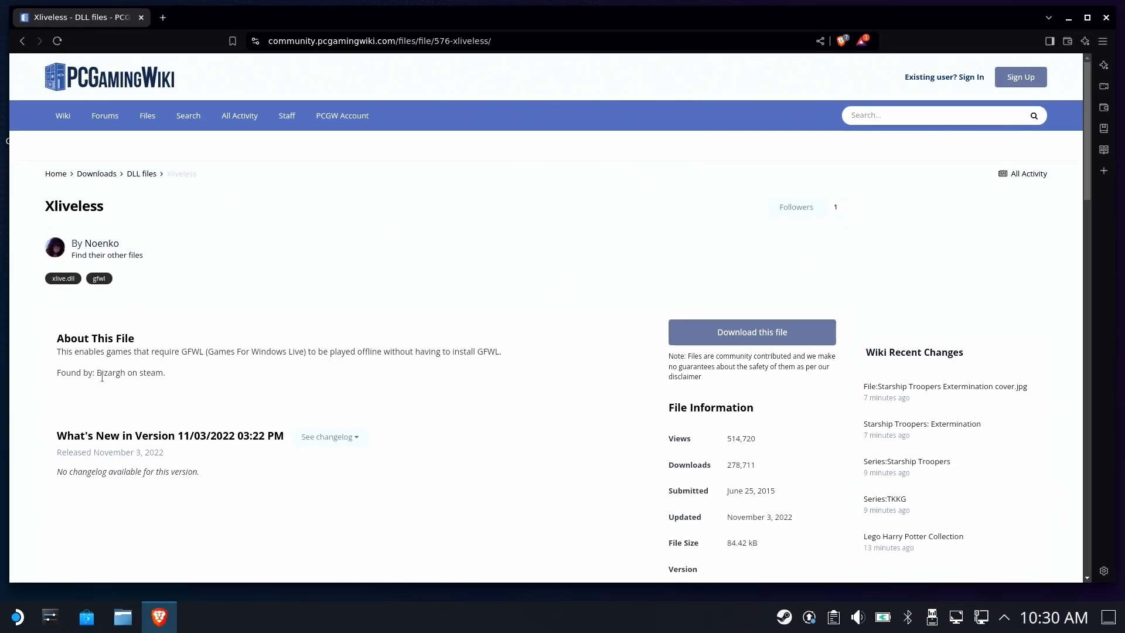
pyautogui.click(751, 332)
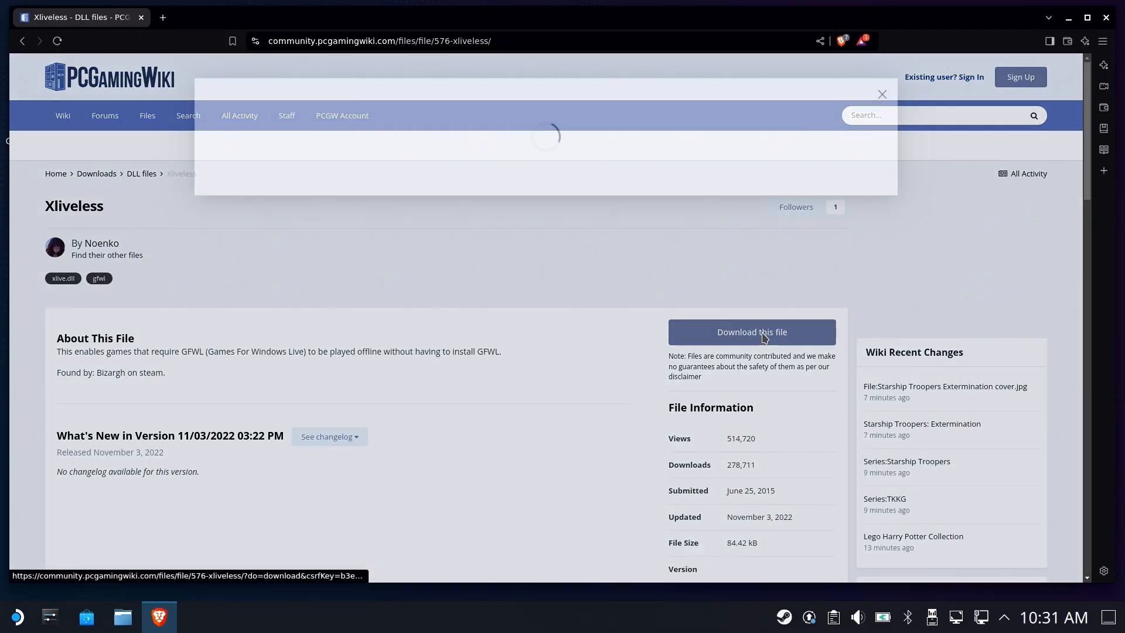
pyautogui.click(751, 331)
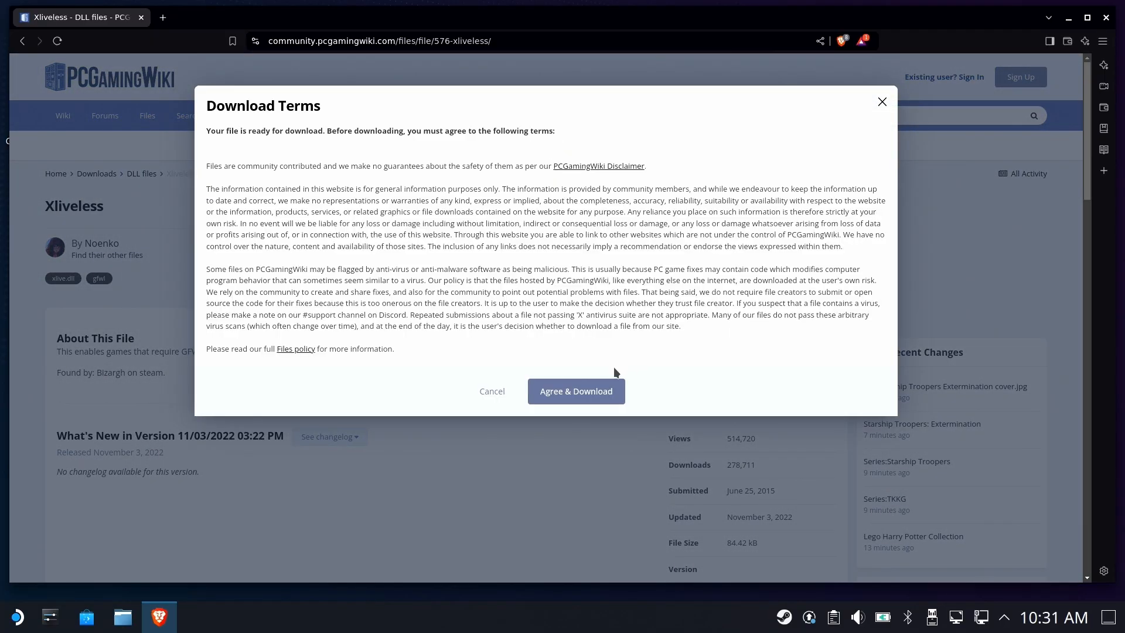
pyautogui.click(576, 391)
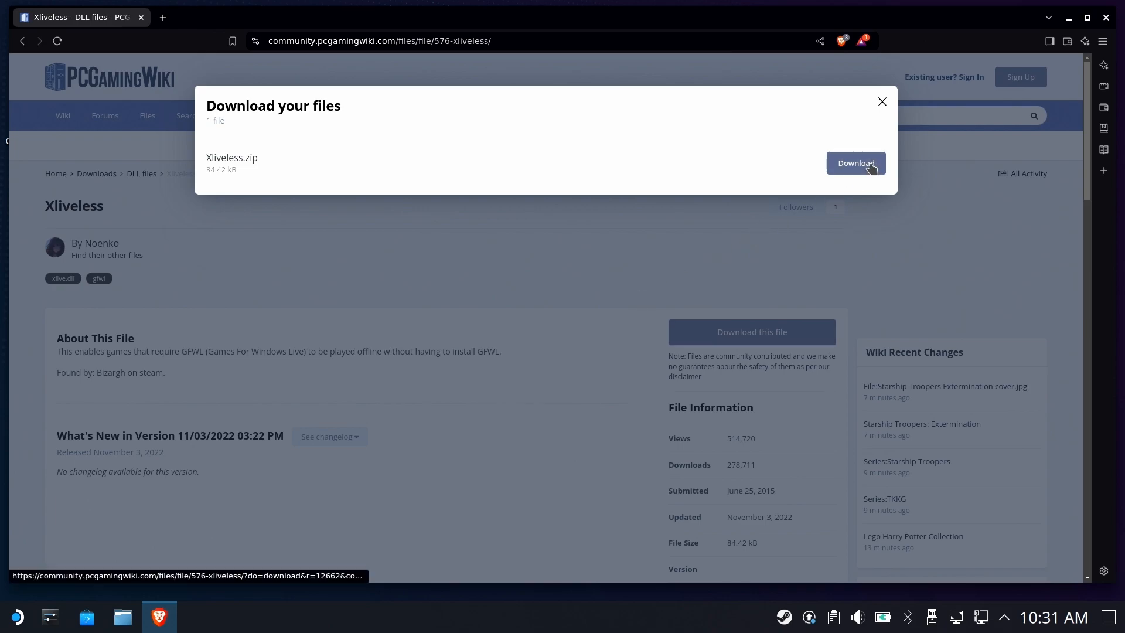
pyautogui.click(855, 163)
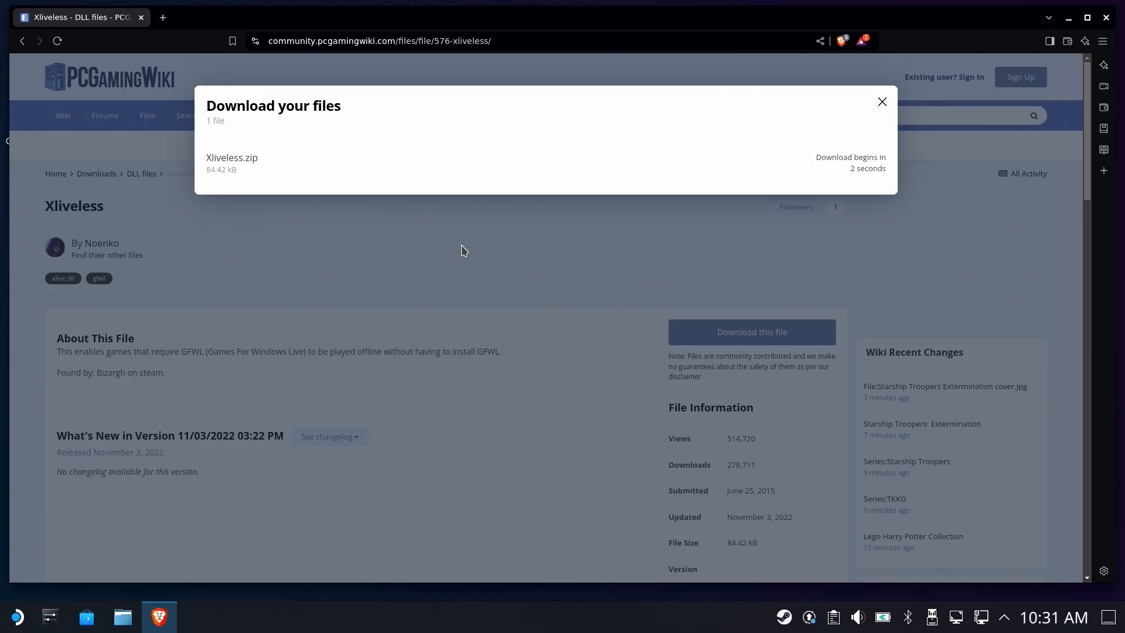
pyautogui.click(882, 101)
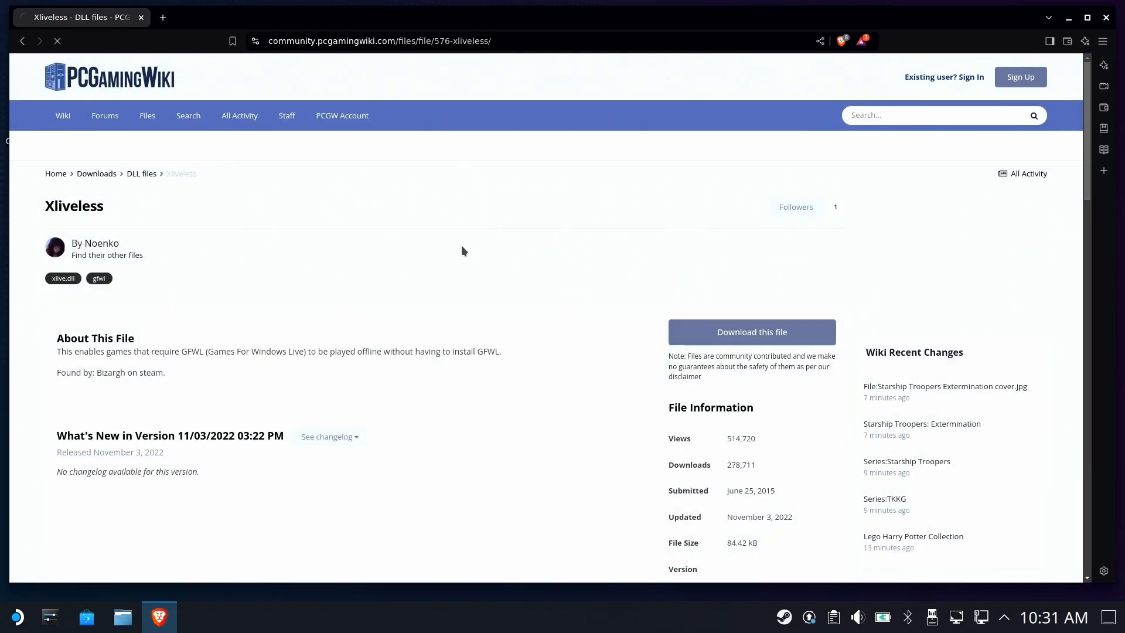
# Save Xliveless.zip into the Downloads folder
pyautogui.click(751, 332)
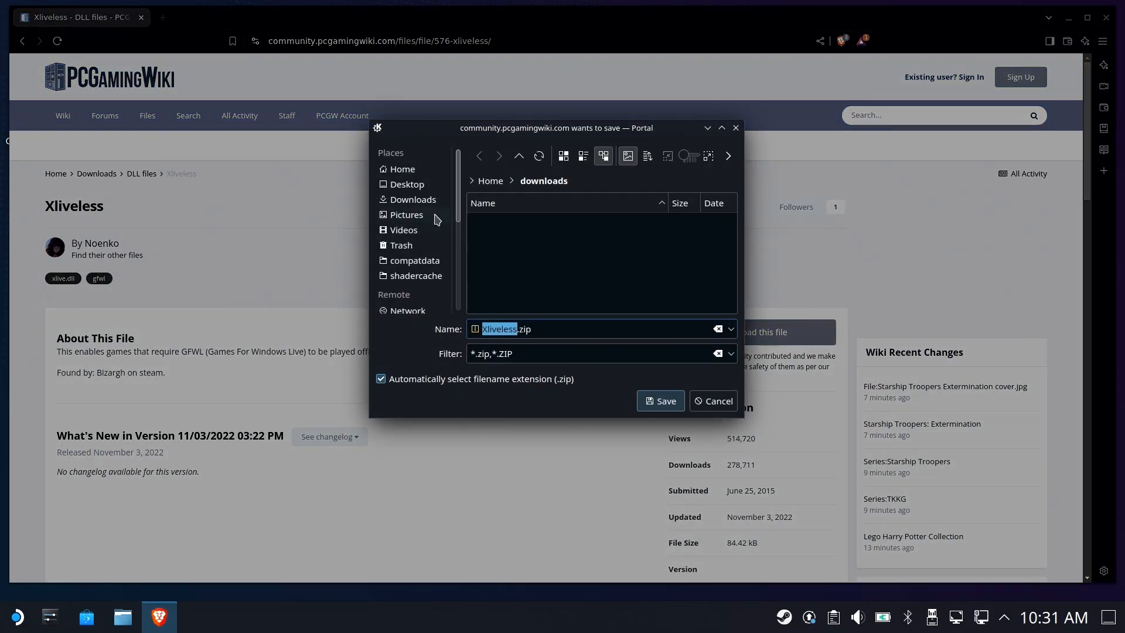
pyautogui.click(412, 199)
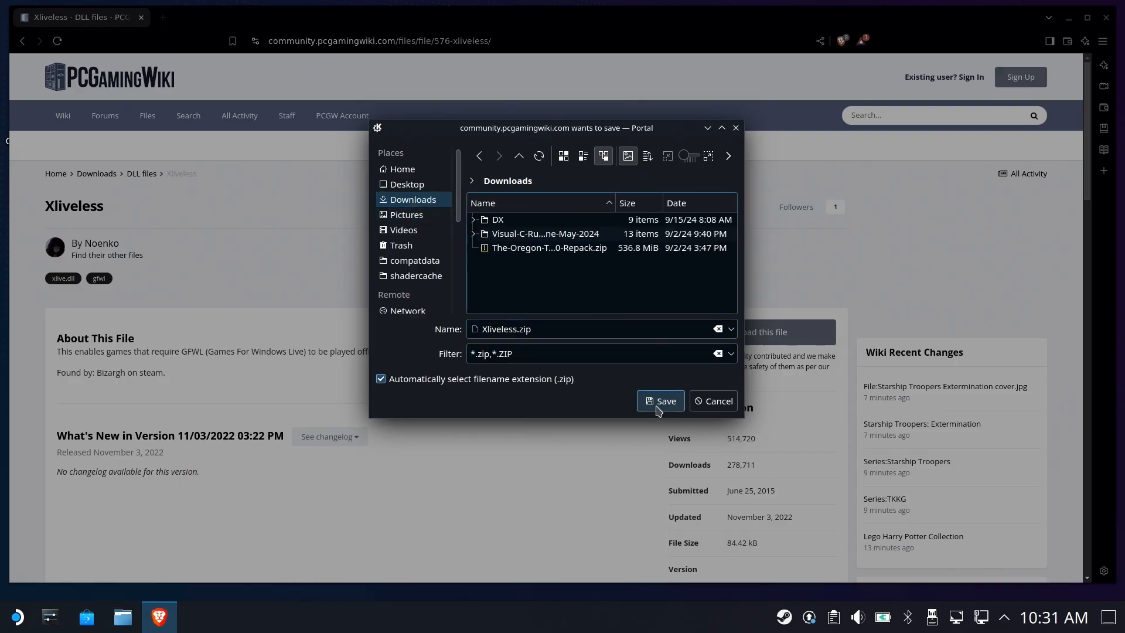
pyautogui.click(659, 401)
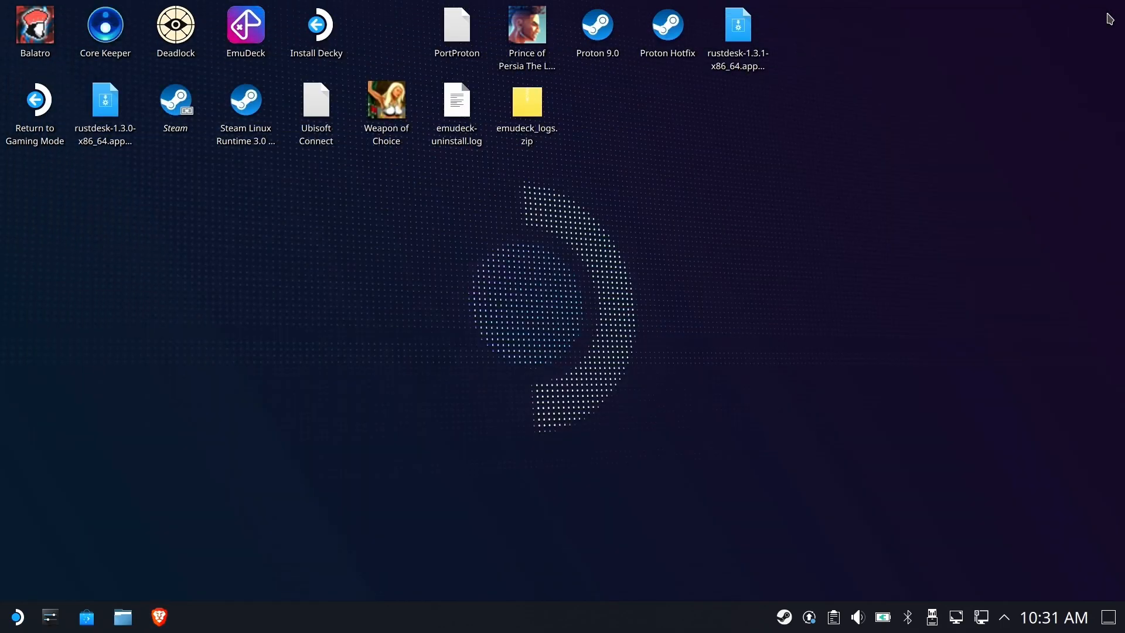
# Extract Xliveless.zip into its own subfolder in Downloads, view xlive.dll and xlive.ini, then go to compatdata
pyautogui.click(122, 618)
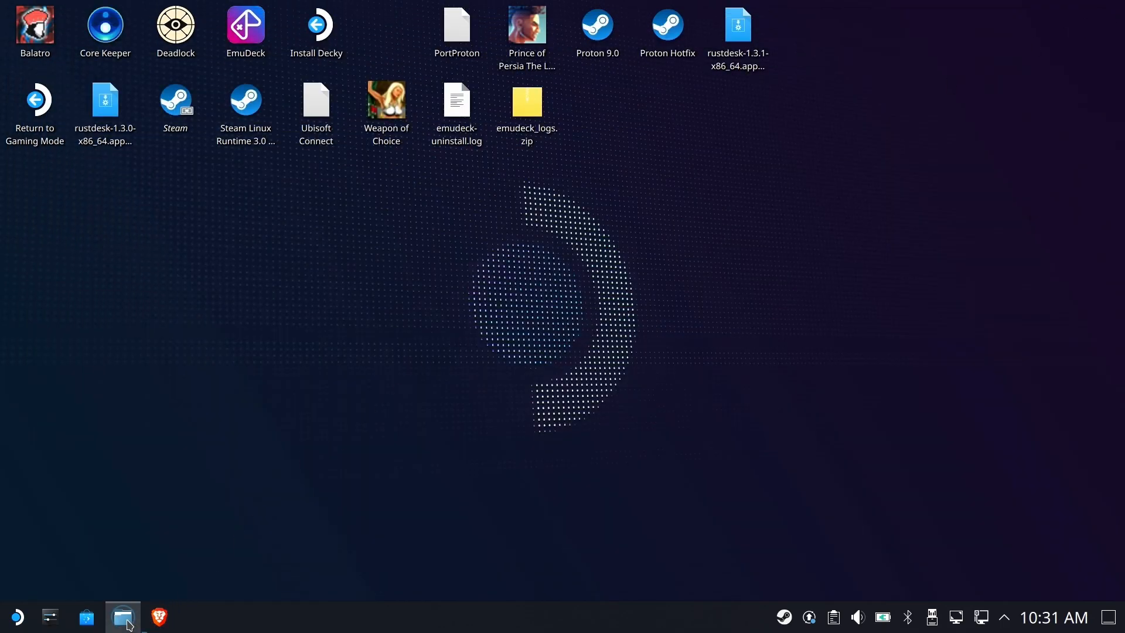
pyautogui.click(122, 616)
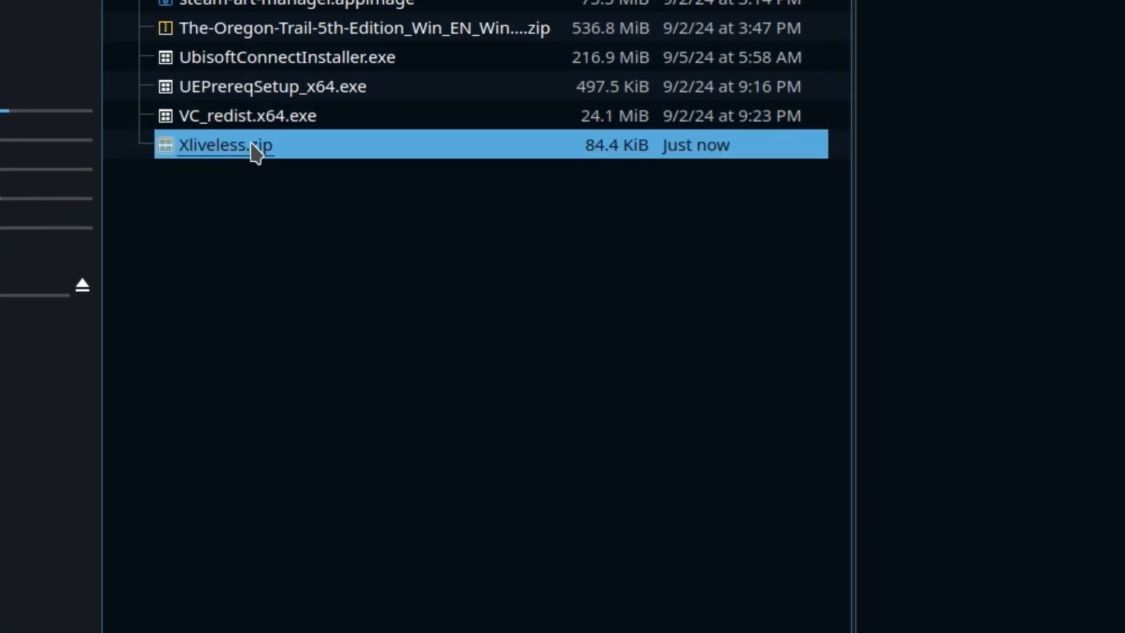
pyautogui.rightClick(226, 144)
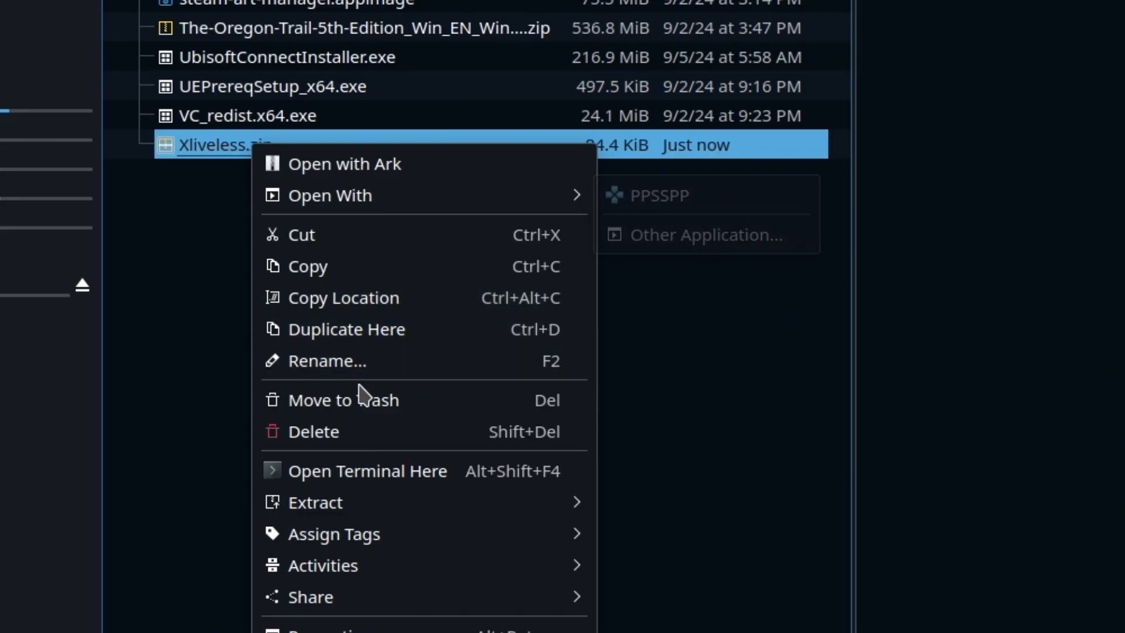
pyautogui.moveTo(314, 501)
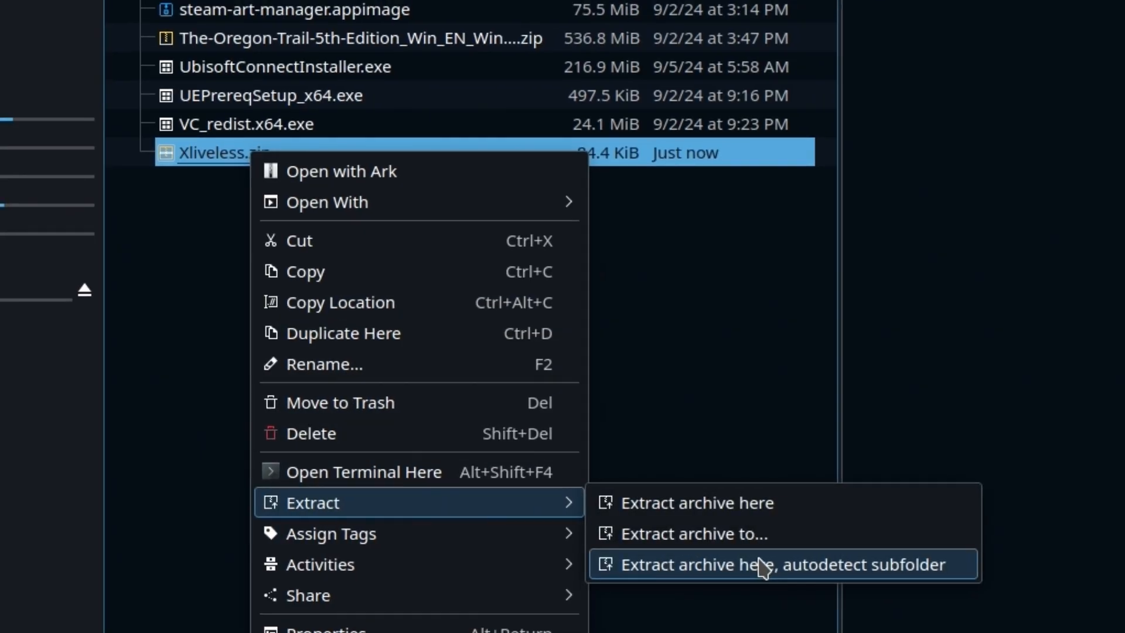
pyautogui.click(784, 565)
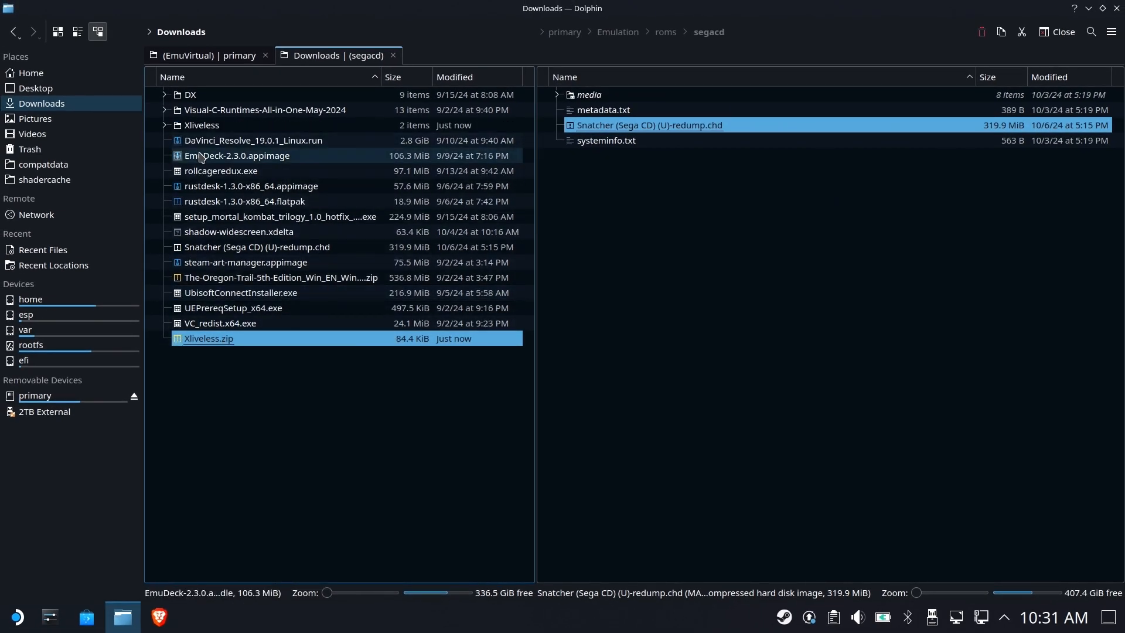
pyautogui.doubleClick(203, 125)
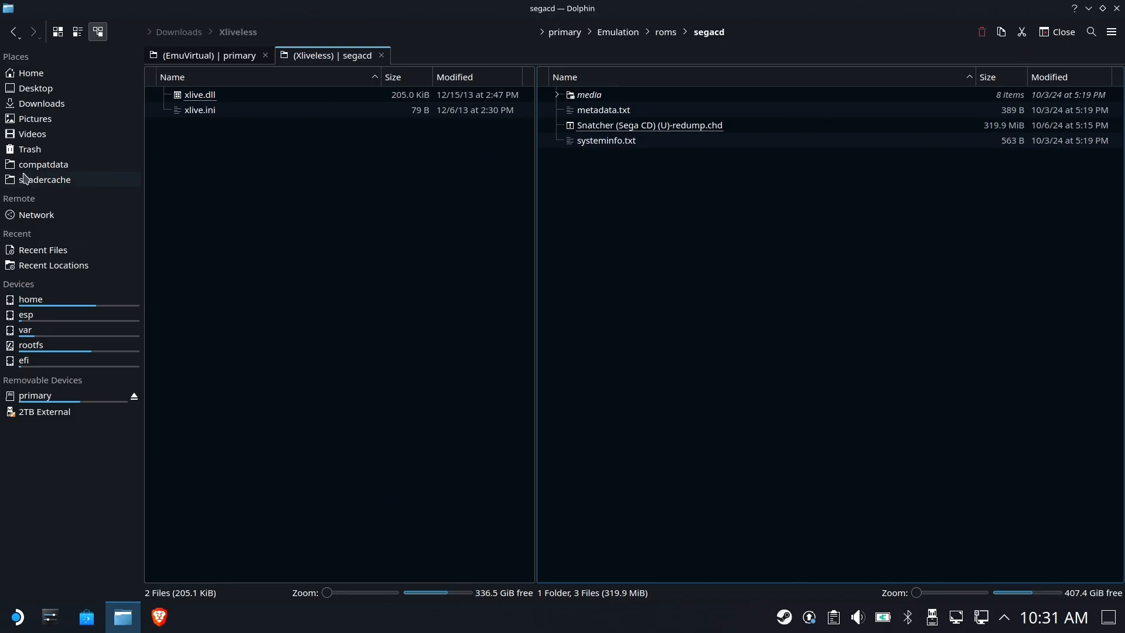
pyautogui.click(43, 164)
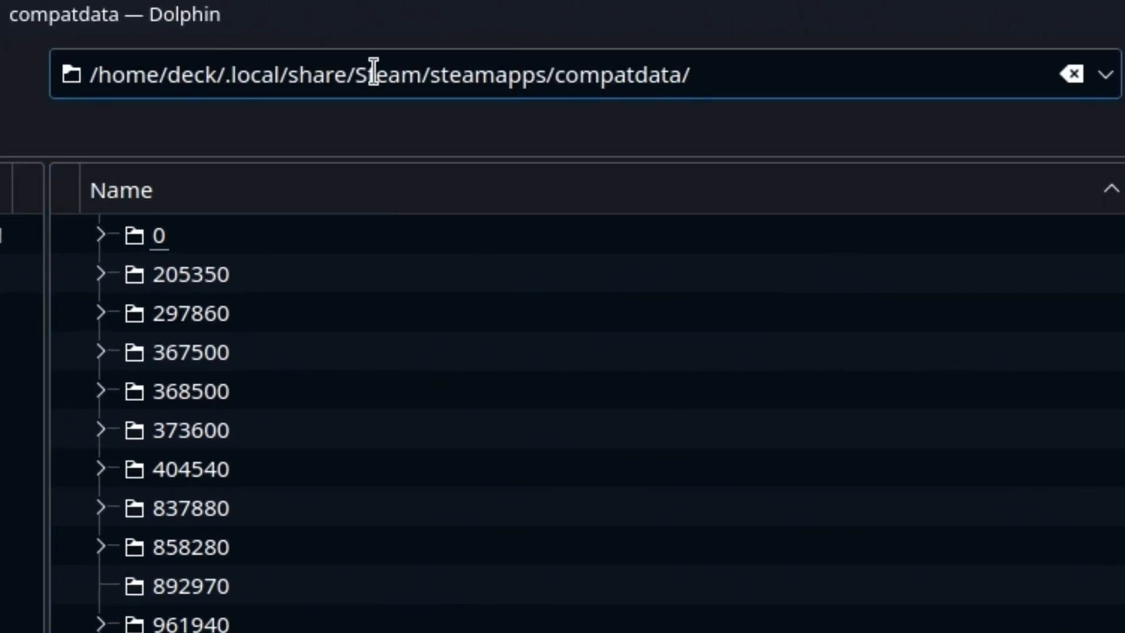
# Select the 205350 prefix in compatdata with folders sorted by Modified
pyautogui.doubleClick(689, 75)
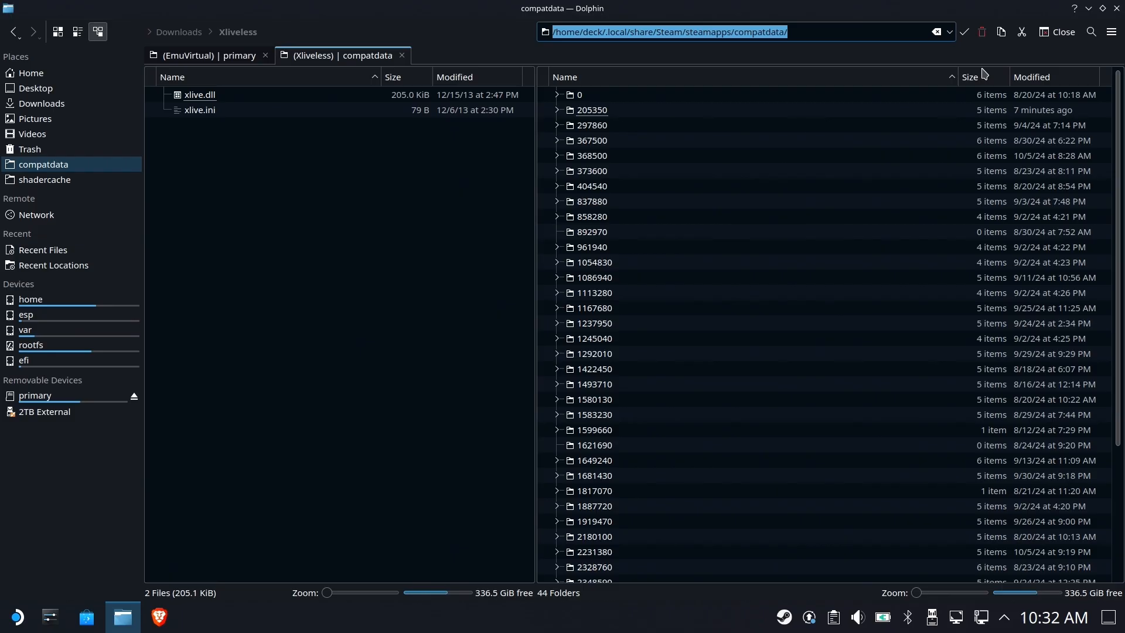
pyautogui.click(592, 125)
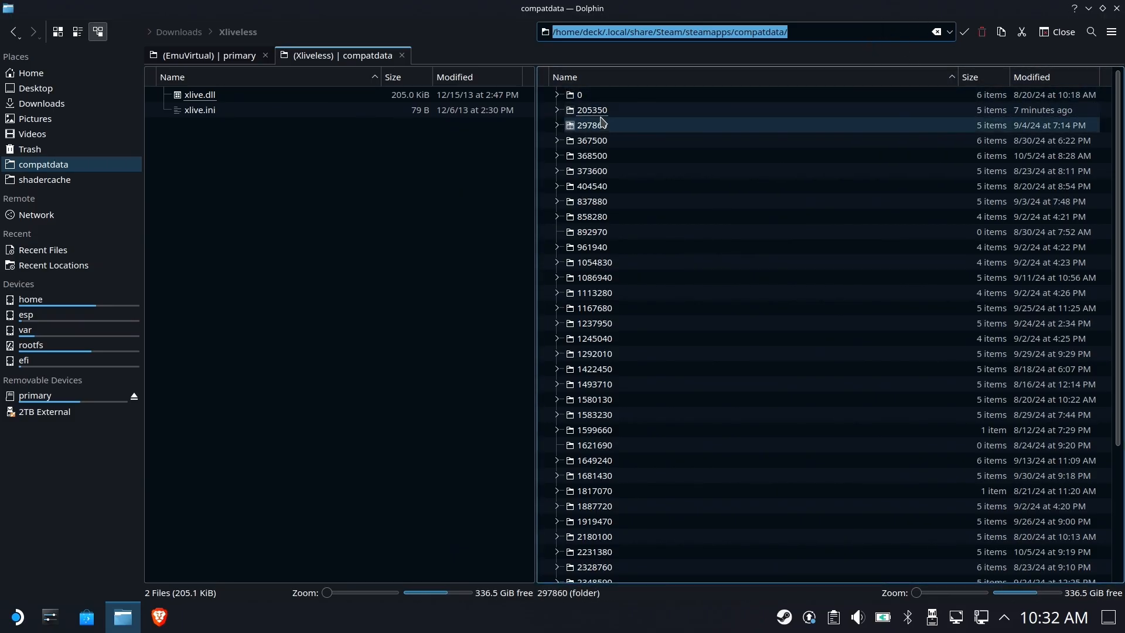
pyautogui.click(591, 110)
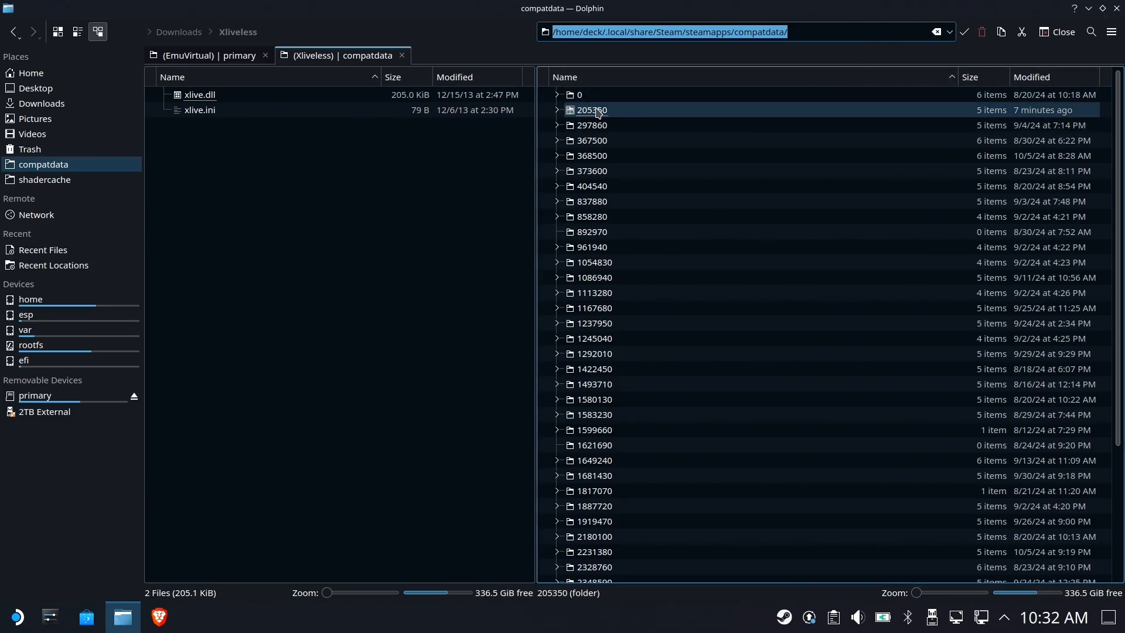
pyautogui.click(1031, 77)
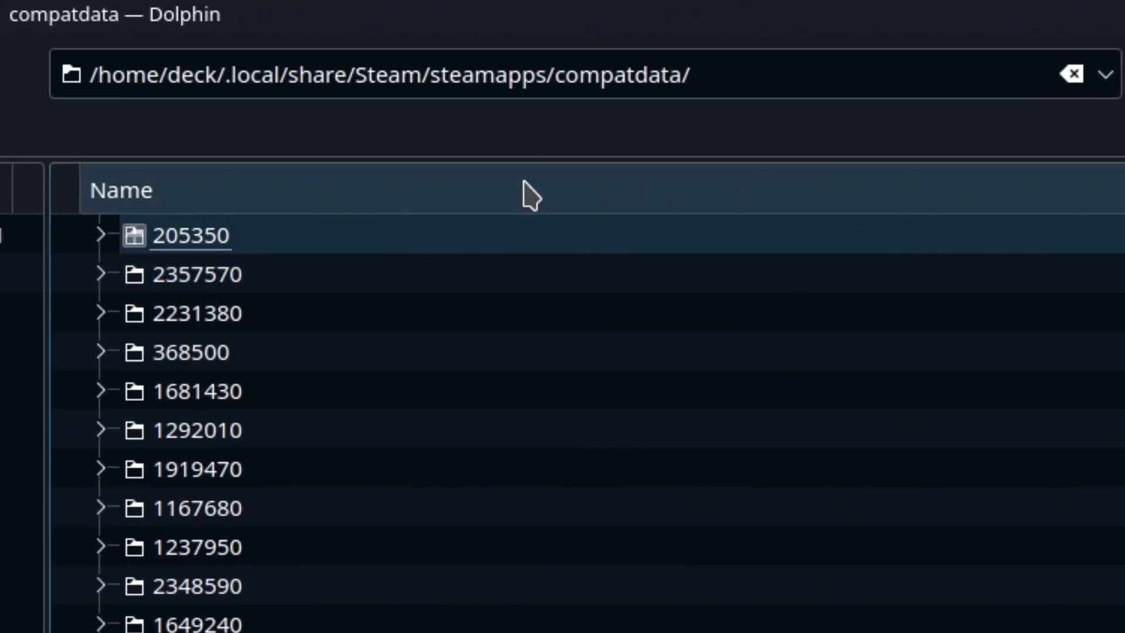
# Navigate 205350 > pfx > drive_c > windows > syswow64
pyautogui.doubleClick(194, 235)
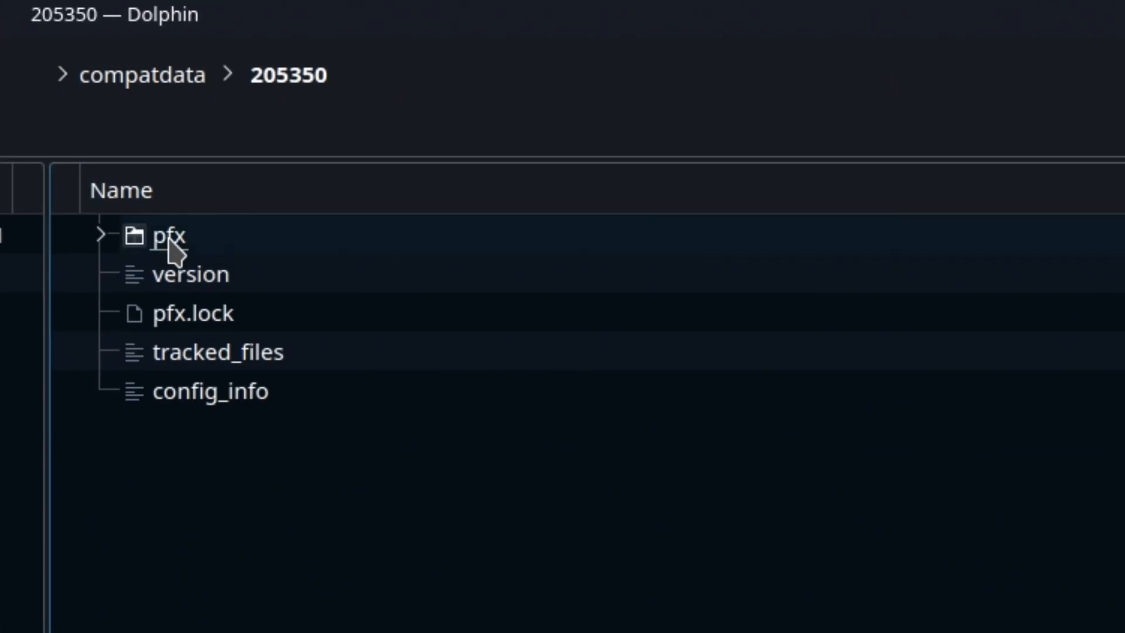
pyautogui.doubleClick(167, 234)
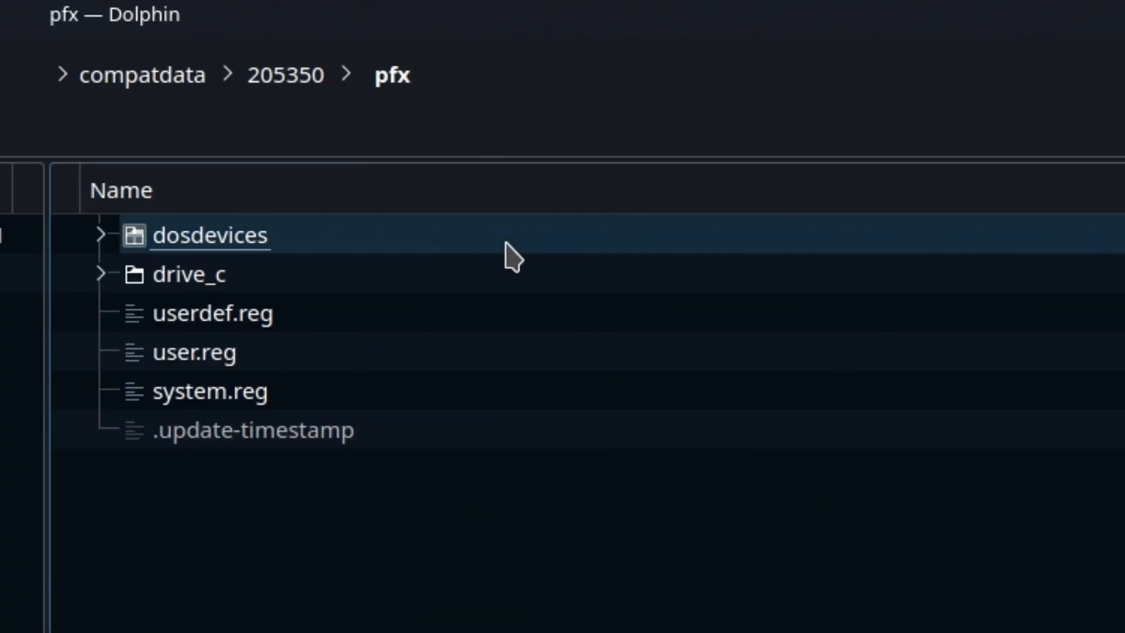
pyautogui.doubleClick(189, 274)
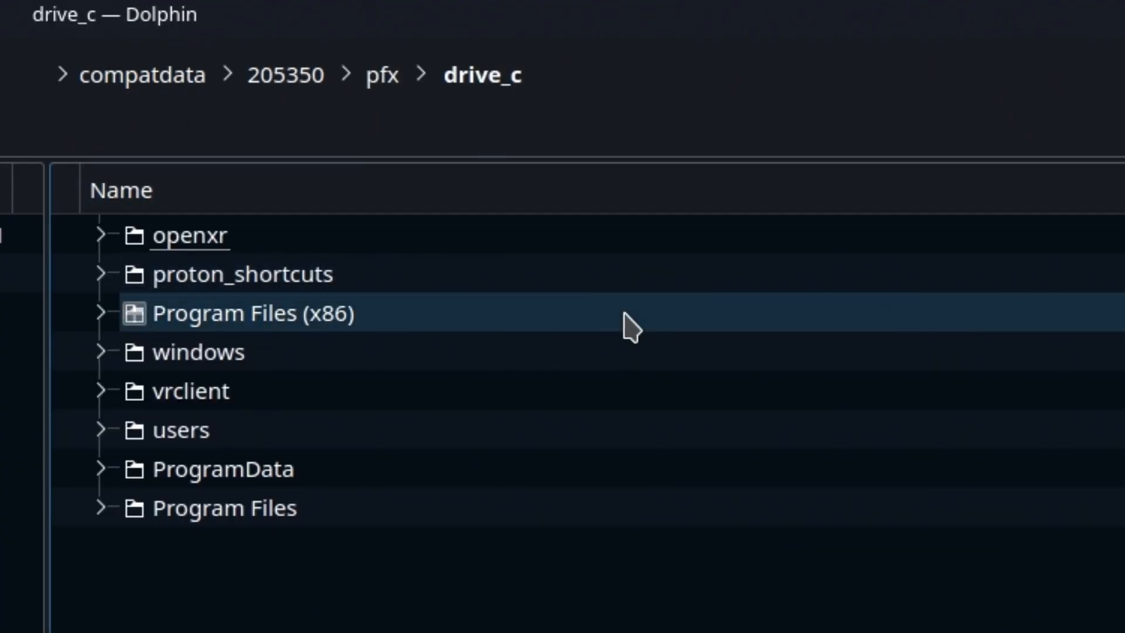
pyautogui.doubleClick(198, 351)
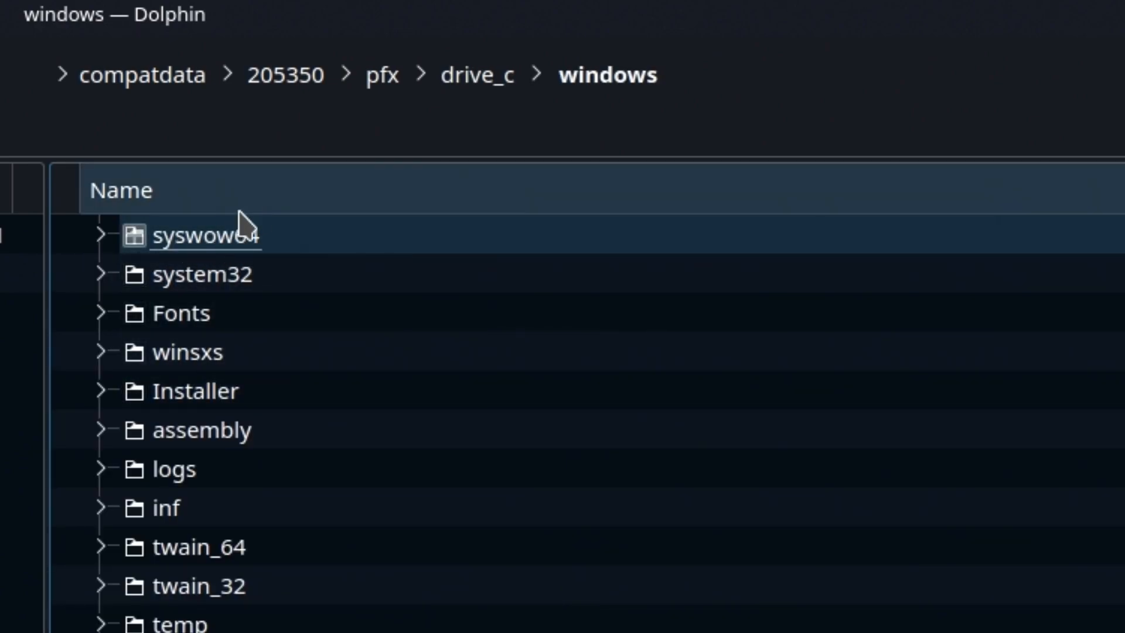
pyautogui.doubleClick(206, 235)
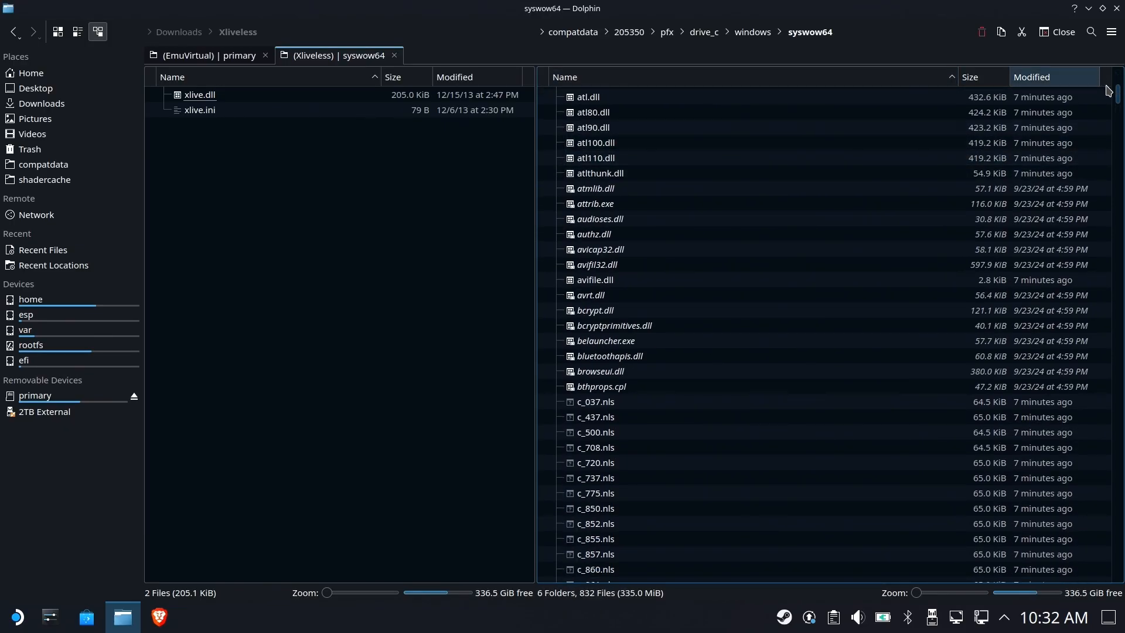
# Locate the existing xlive.dll in syswow64 and select the Xliveless xlive.dll and xlive.ini to copy
pyautogui.scroll(-3)
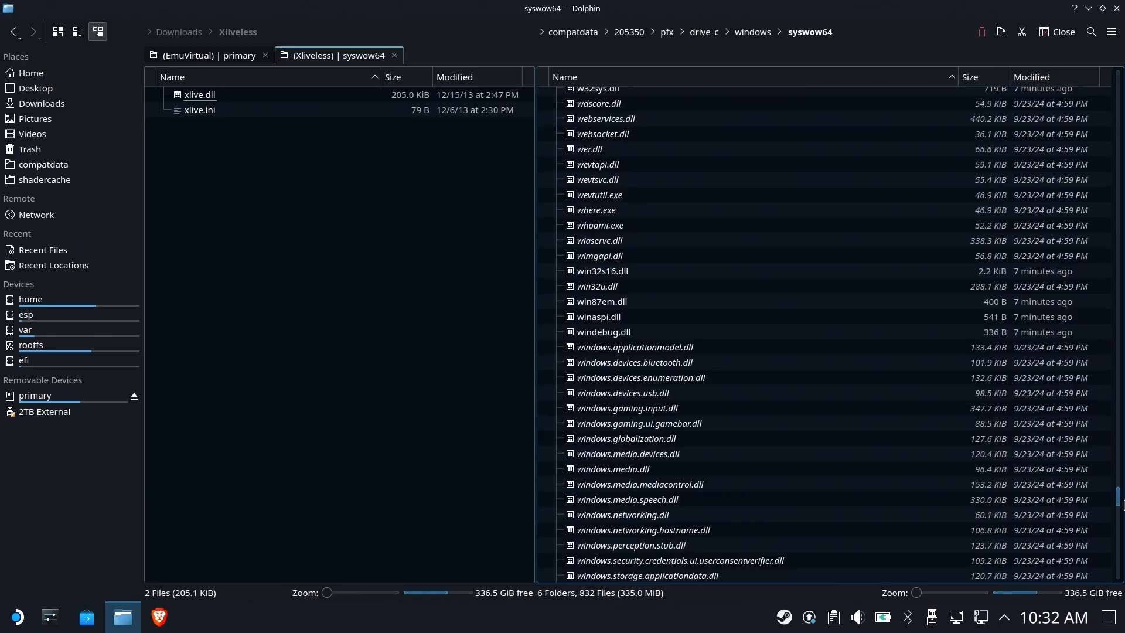
pyautogui.scroll(-3)
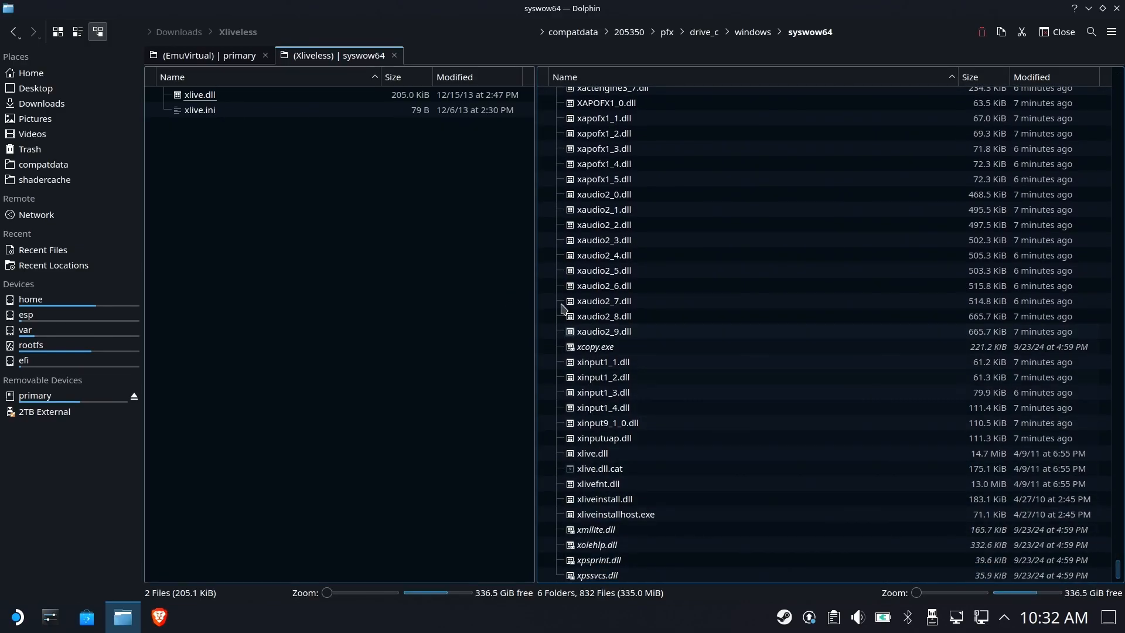
pyautogui.press('ctrl+a')
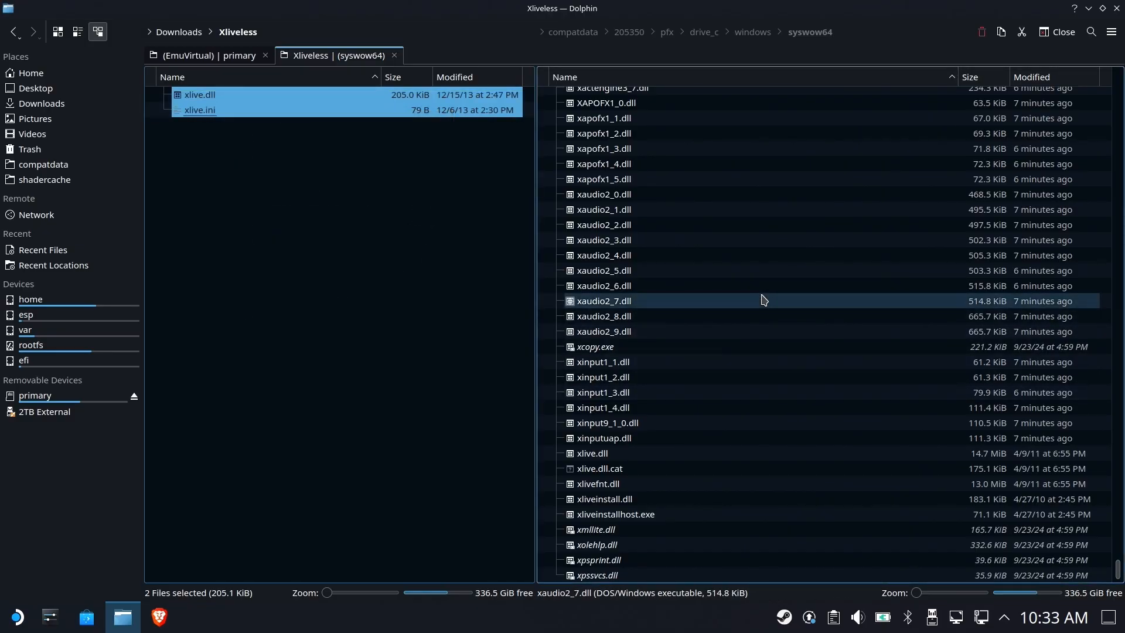
# Paste the two Xliveless files into syswow64, overwriting all conflicting xlive files
pyautogui.rightClick(763, 300)
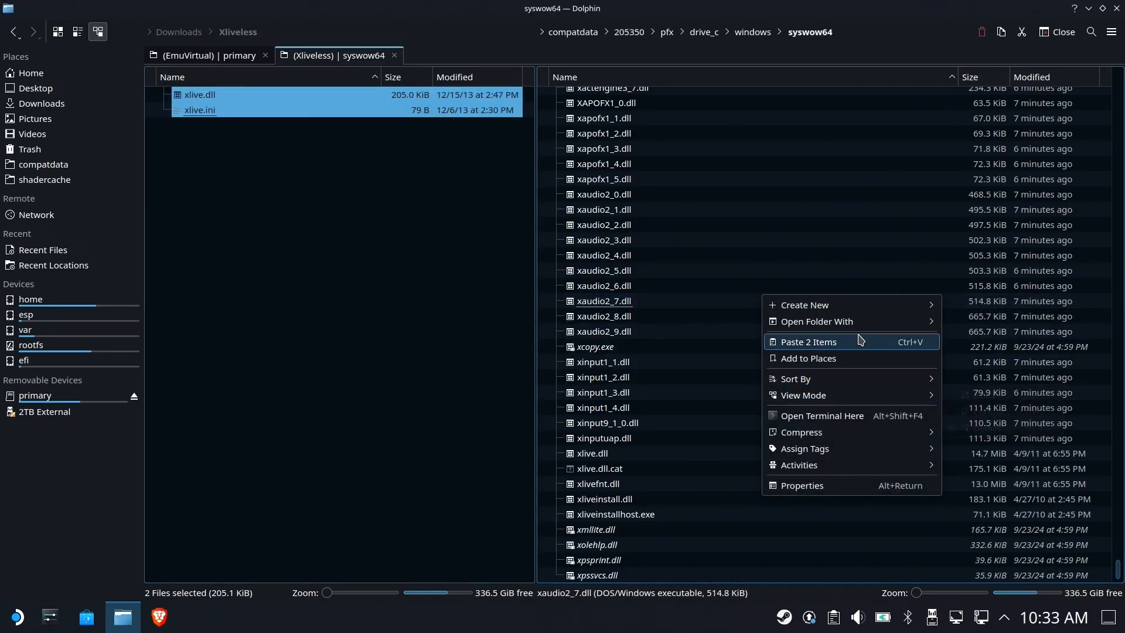
pyautogui.click(806, 341)
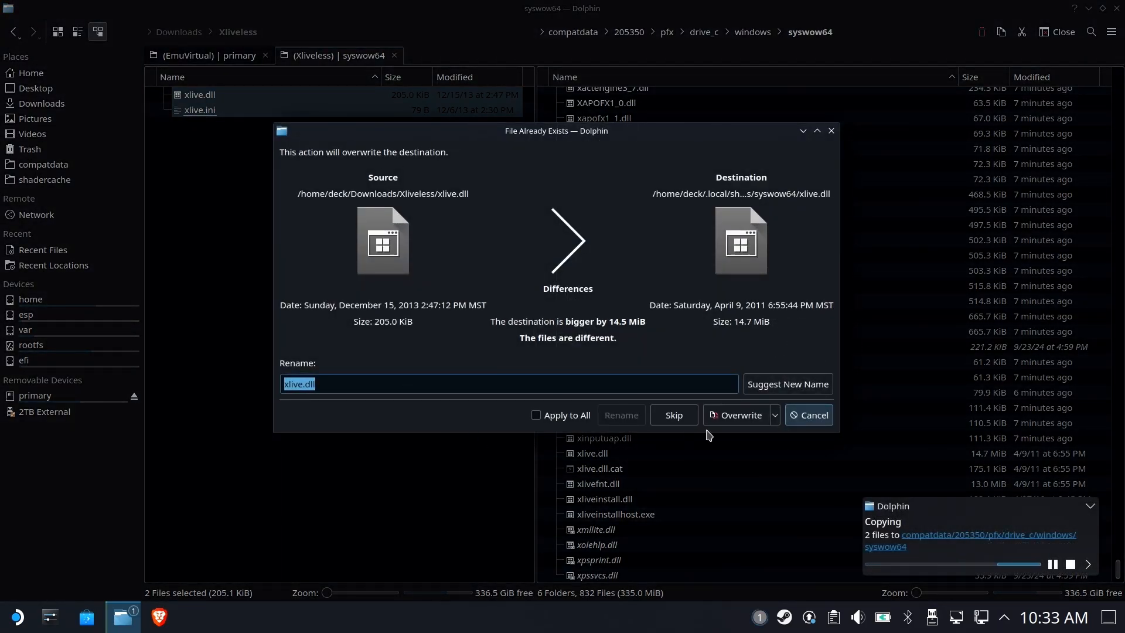
pyautogui.click(536, 415)
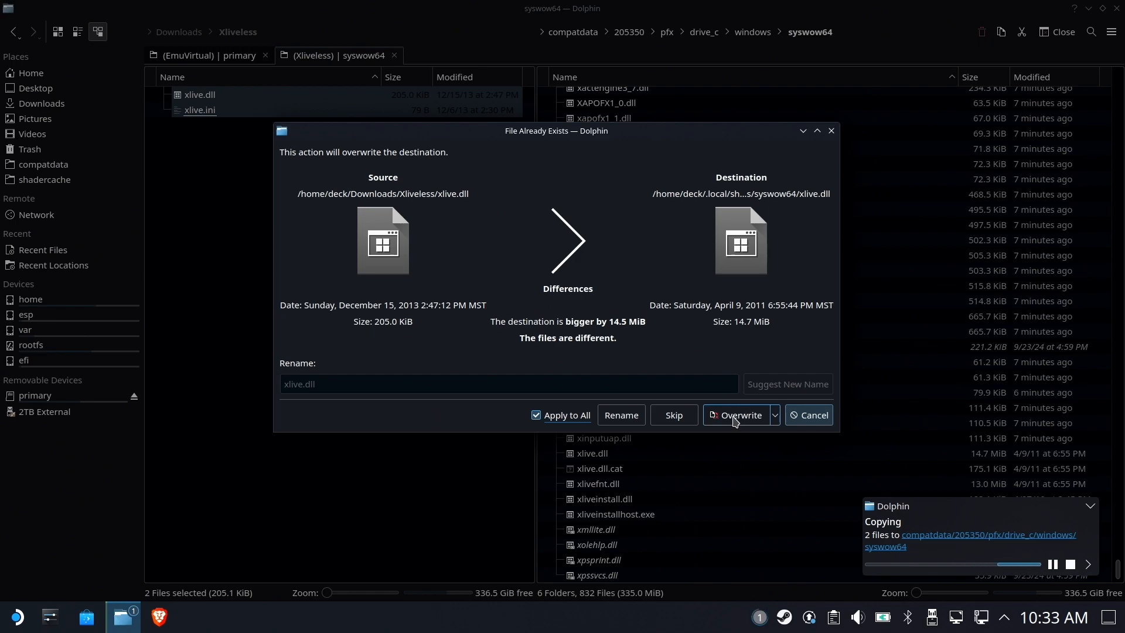
pyautogui.click(737, 414)
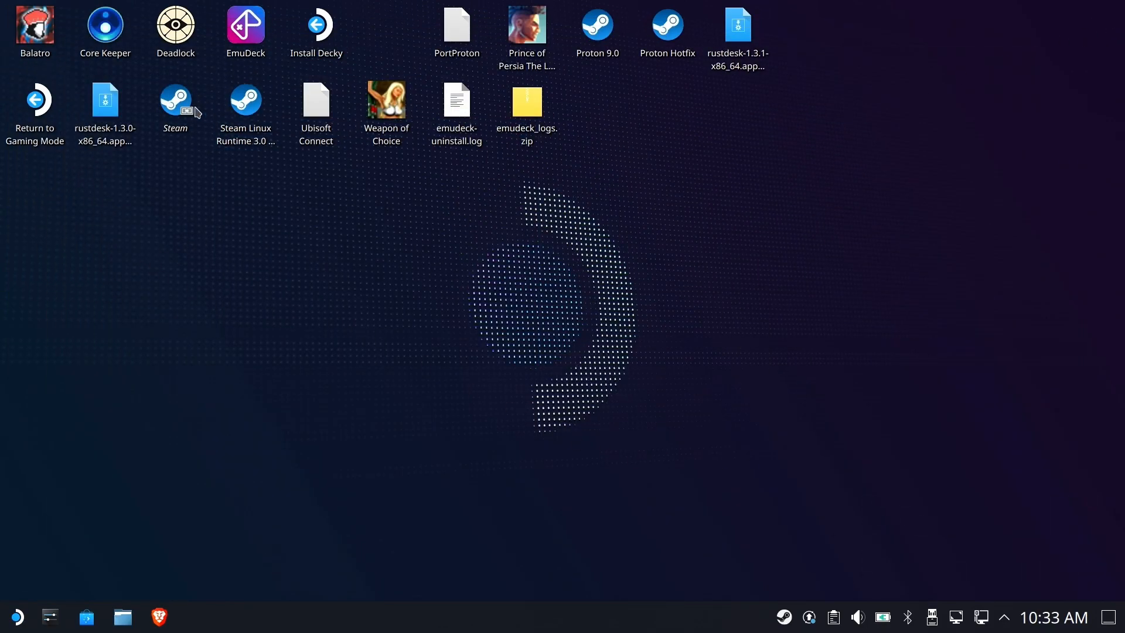
pyautogui.moveTo(97, 86)
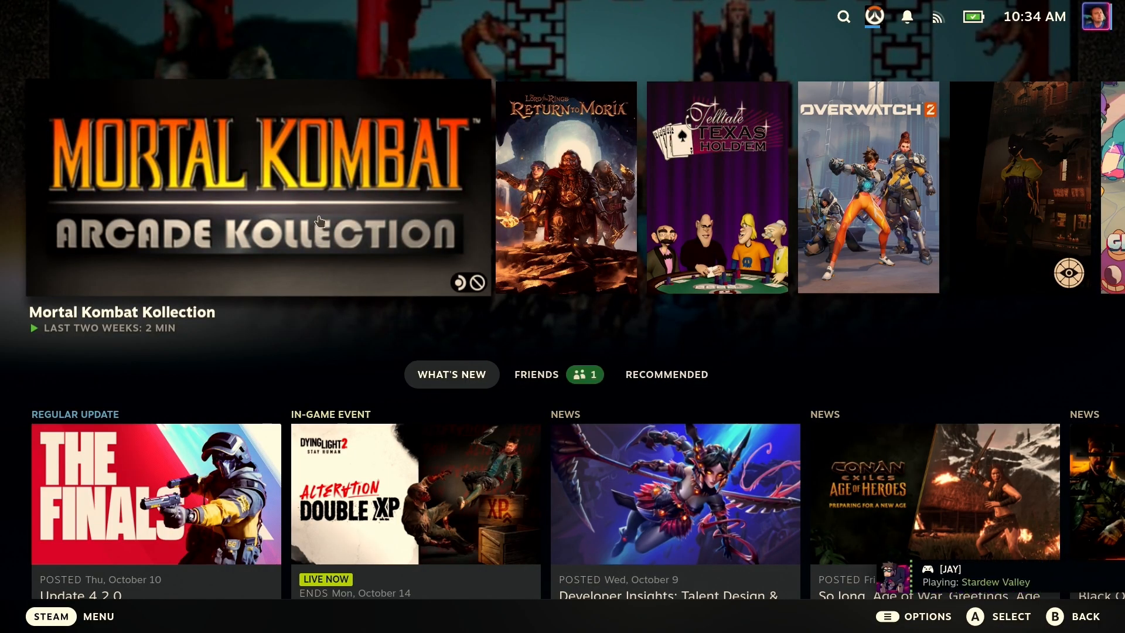
pyautogui.moveTo(323, 199)
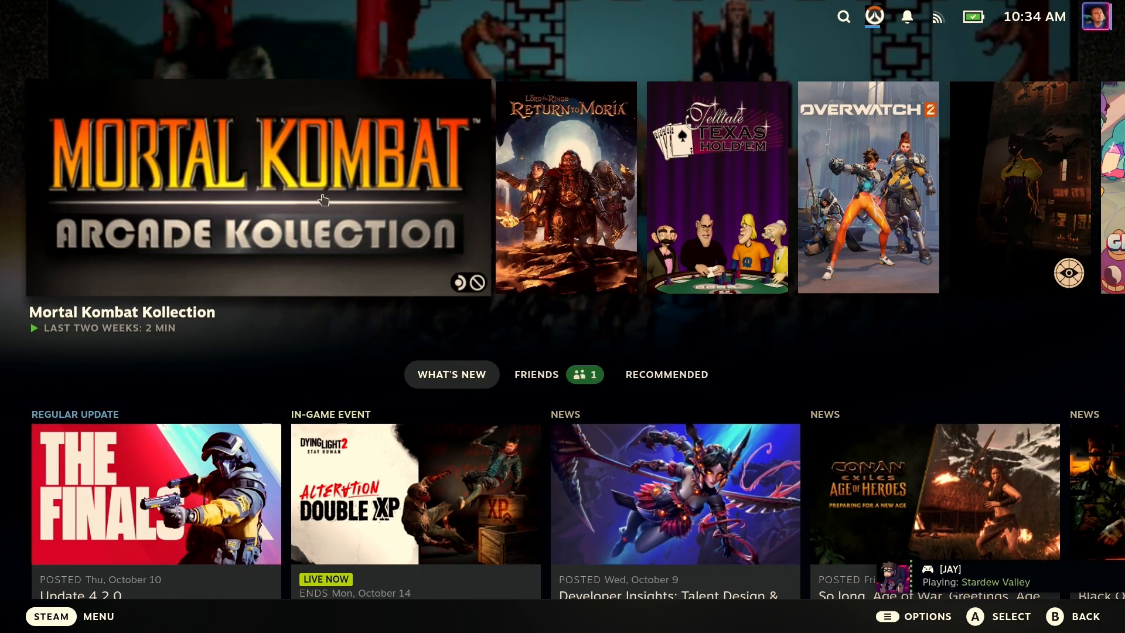
# Launch Mortal Kombat Kollection from the Gaming Mode home screen
pyautogui.click(257, 187)
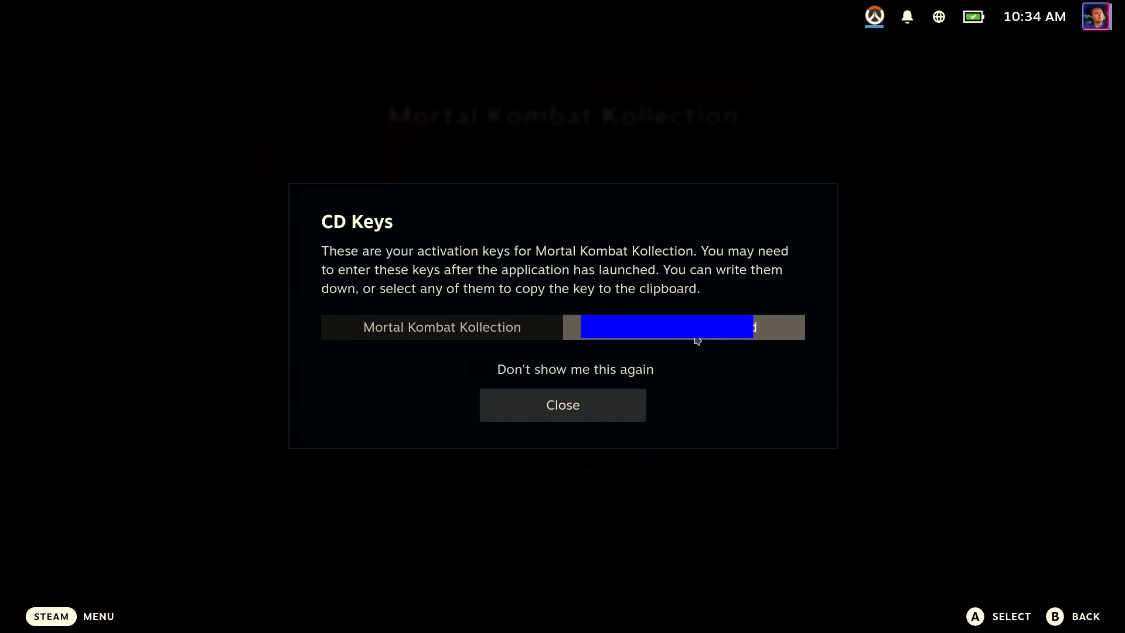
# Tick Don't show me this again on the CD Keys notice and close it
pyautogui.click(484, 375)
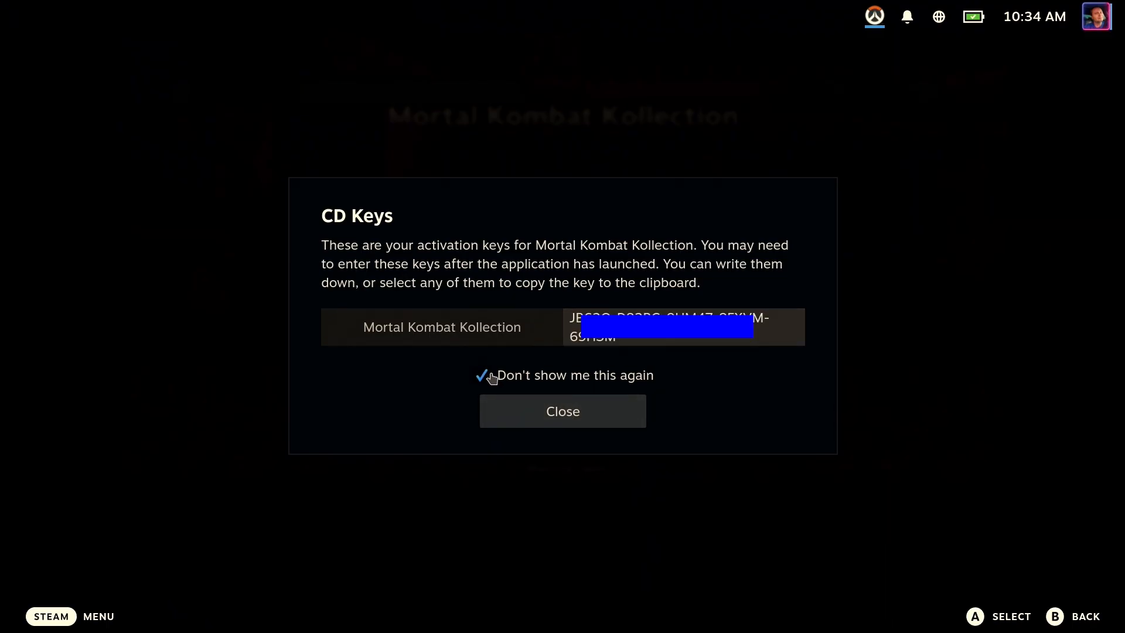
pyautogui.click(561, 411)
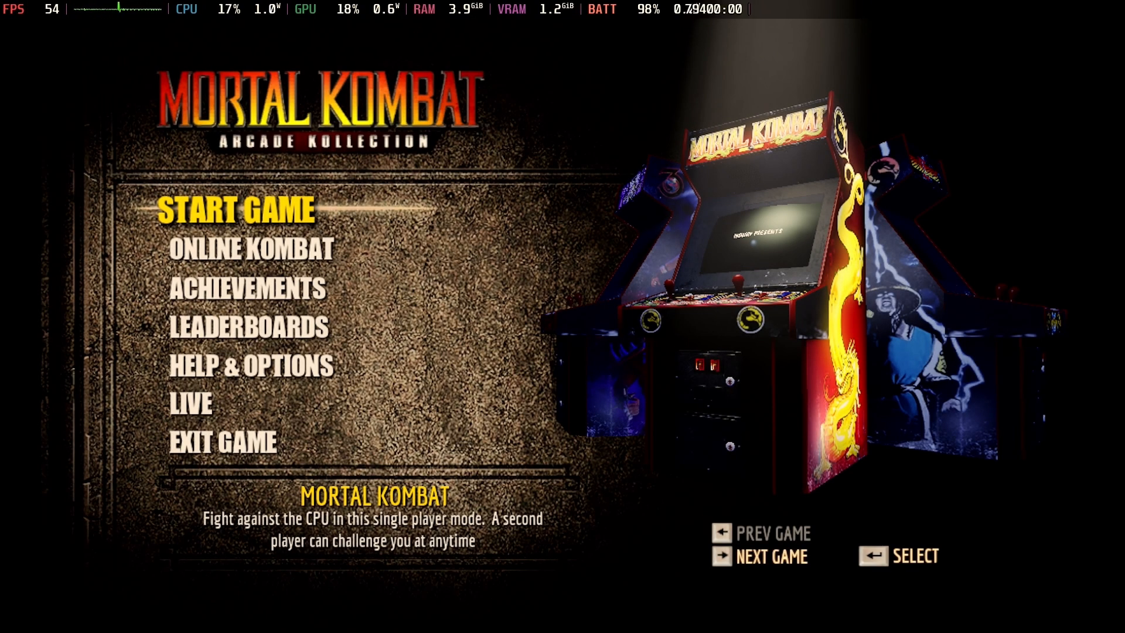
# Browse the title menu with the arrow keys to reach Start Game
pyautogui.press('Down')
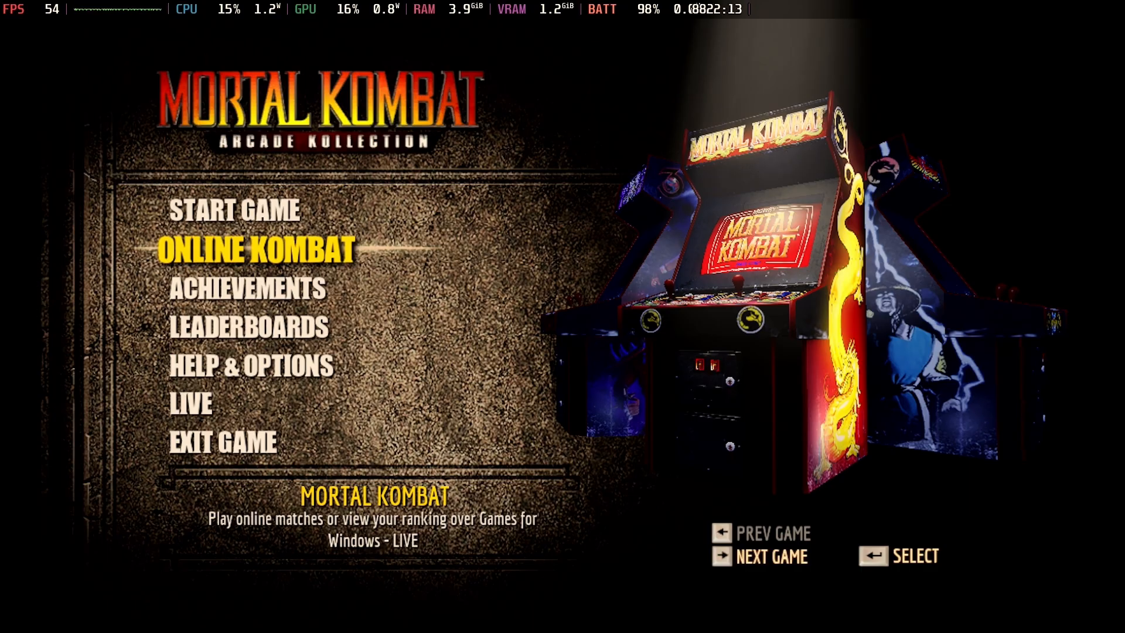
pyautogui.press('Down')
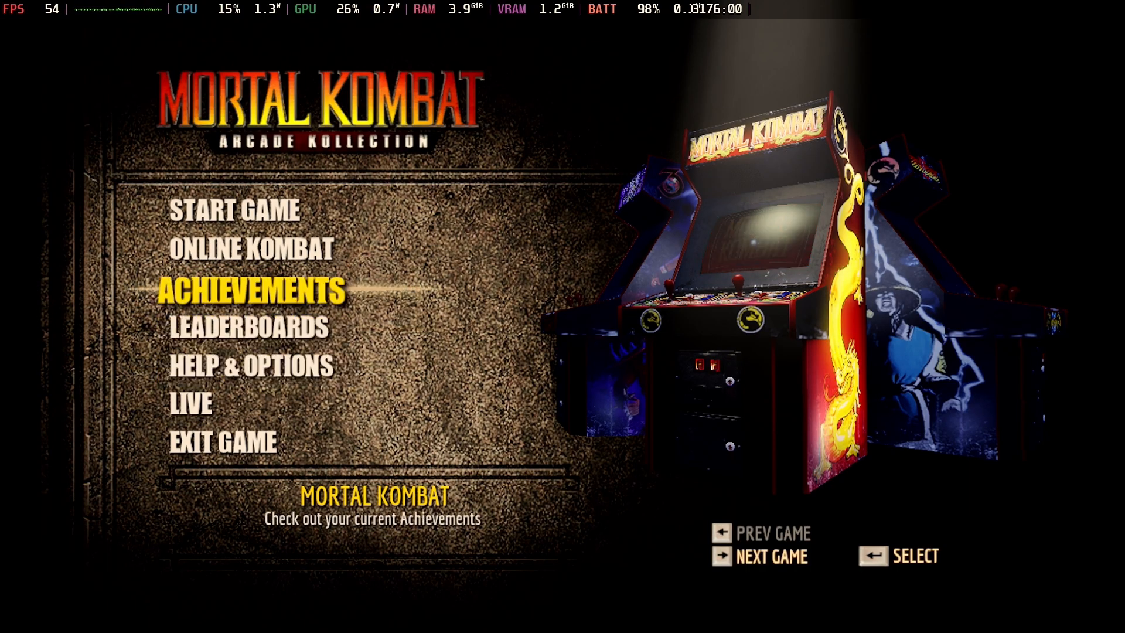
pyautogui.press('down')
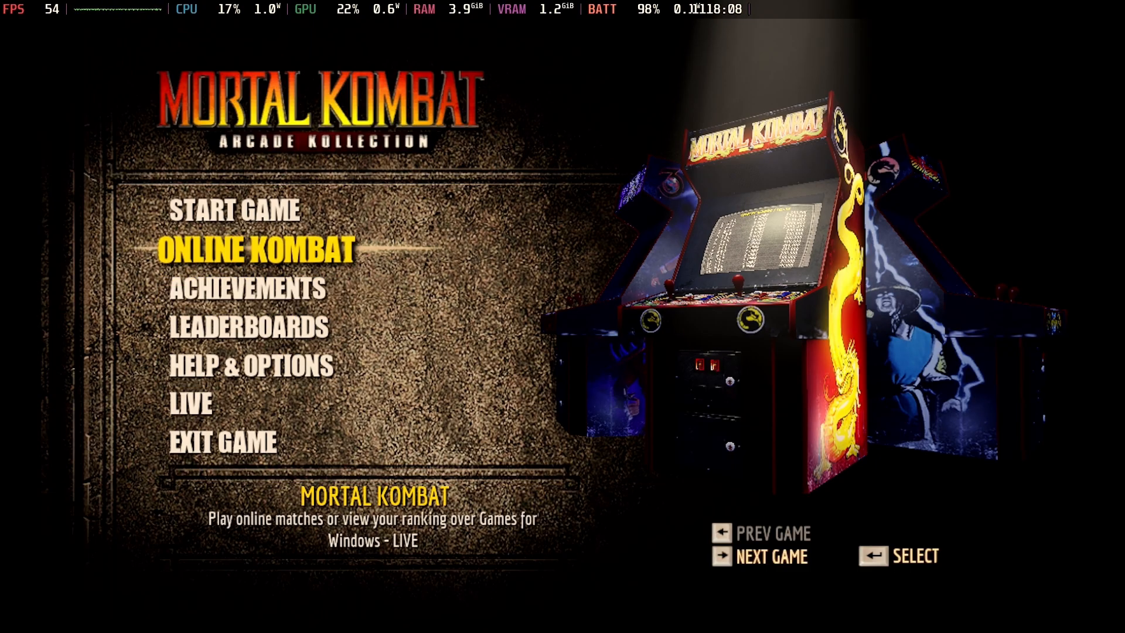
pyautogui.press('up')
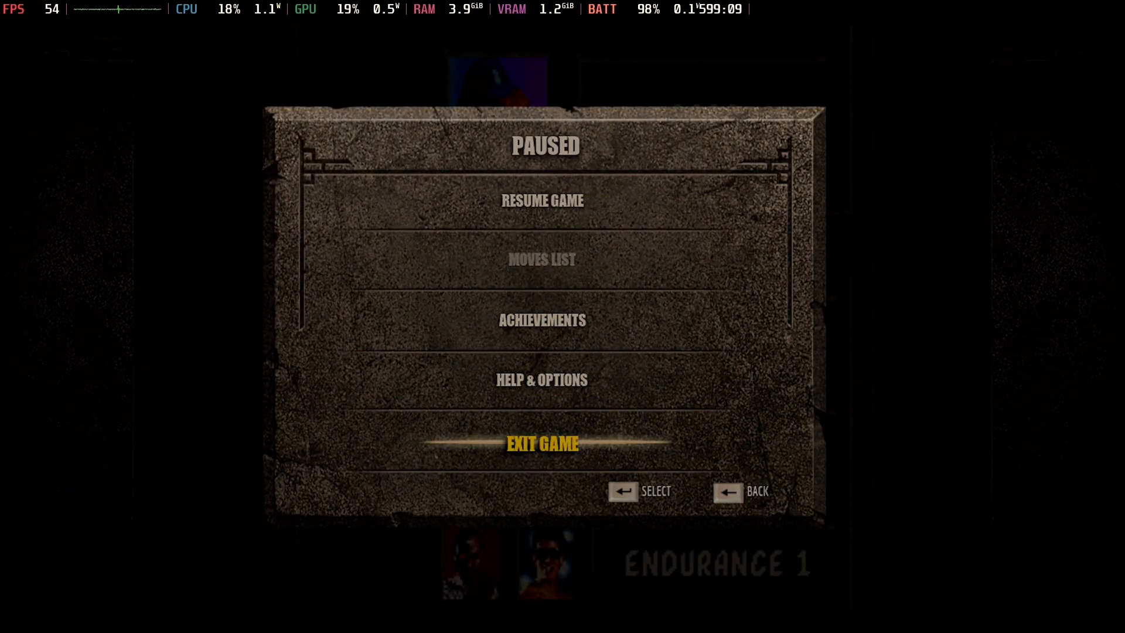
# Exit the paused match and browse back to Mortal Kombat on the title menu
pyautogui.click(541, 443)
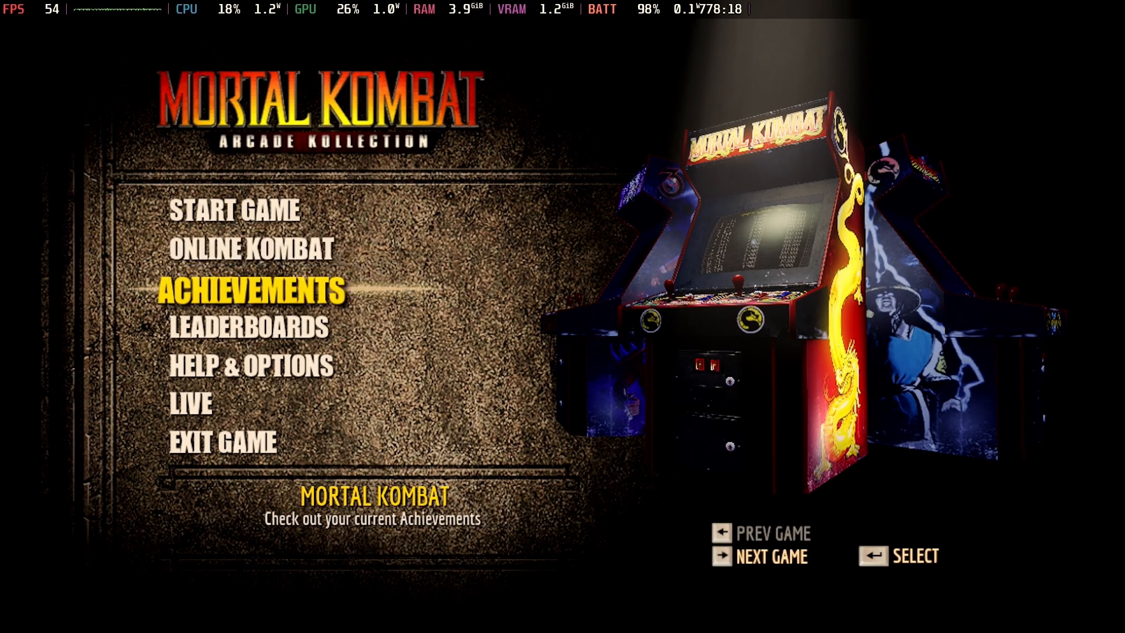
pyautogui.press('Down')
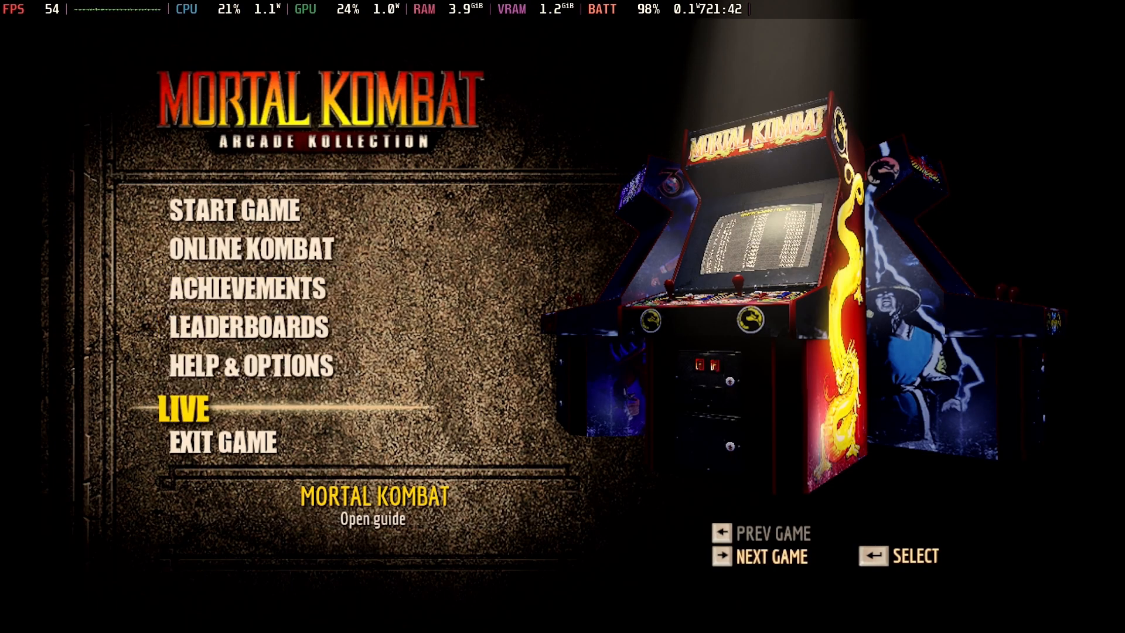
pyautogui.press('up')
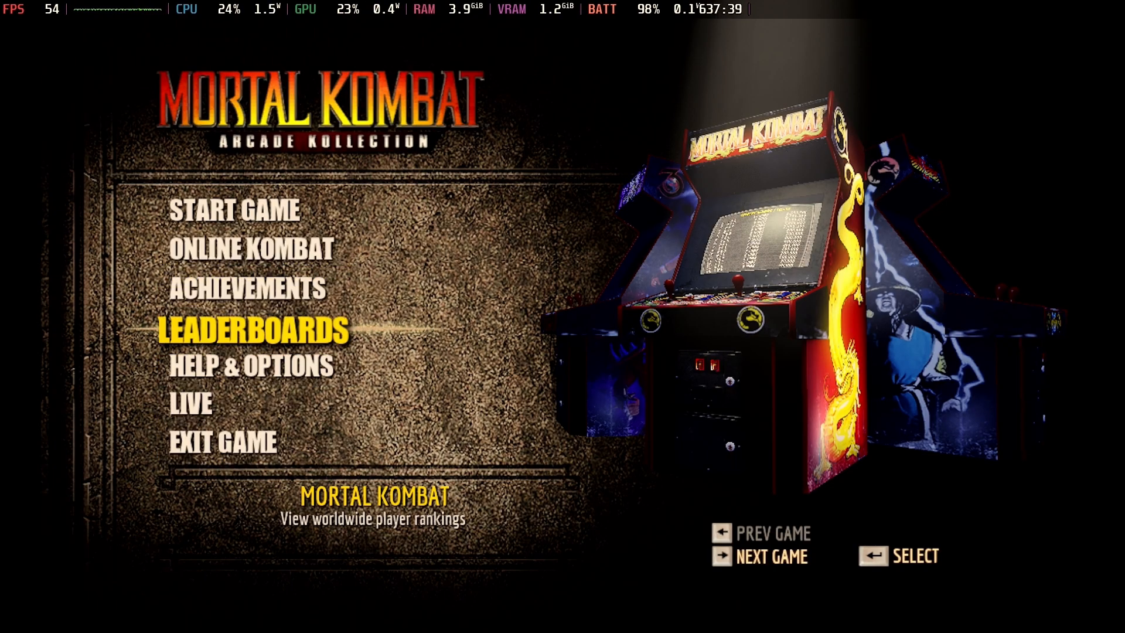